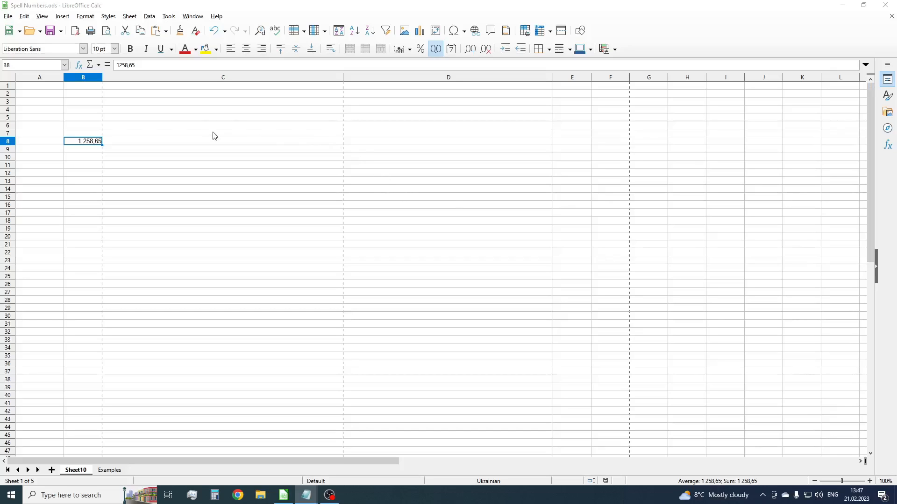
mouse_move(95, 146)
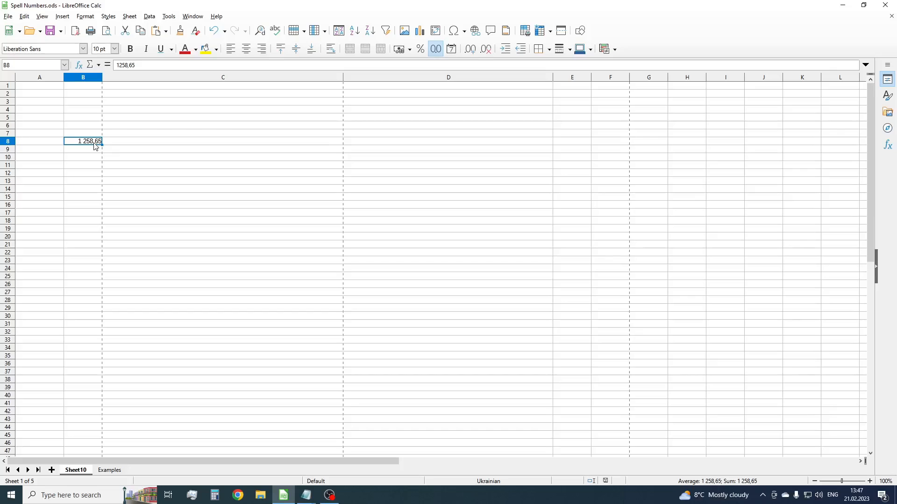
Paste the SpellNum_YouLibreCalc code into Module1 in the Basic IDE and copy the function name
click(168, 16)
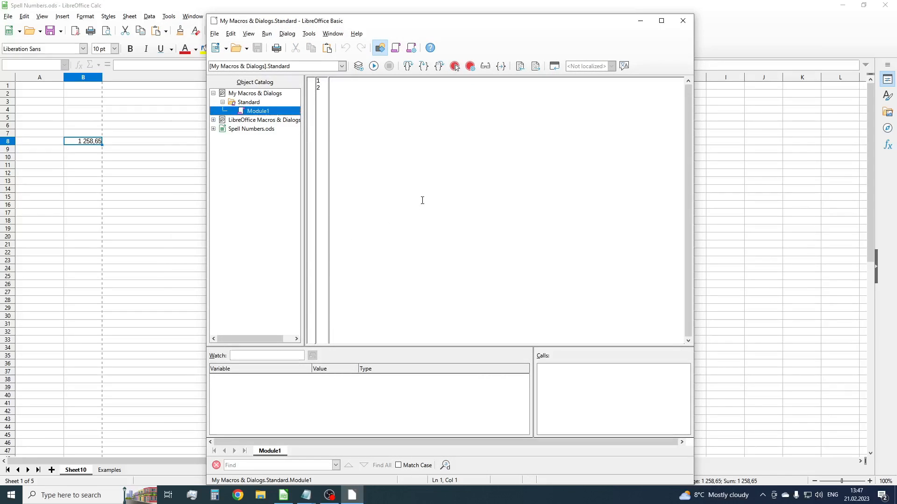
mouse_move(543, 212)
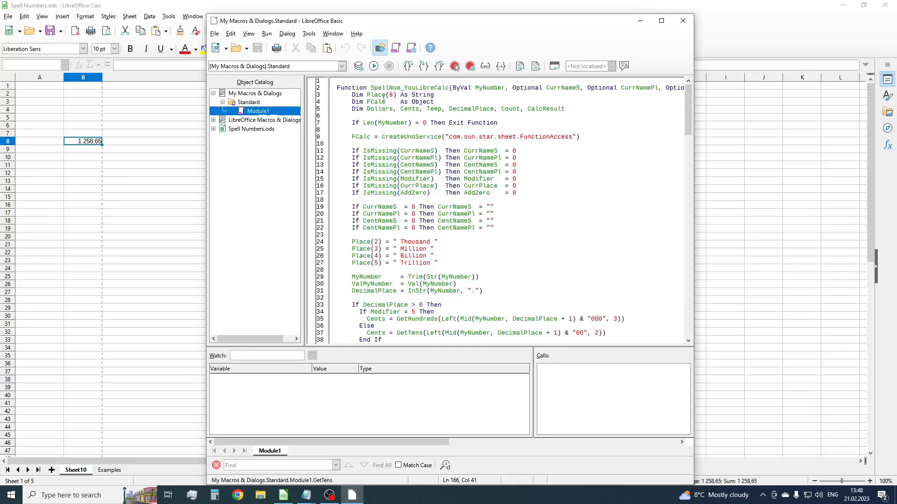
double_click(409, 88)
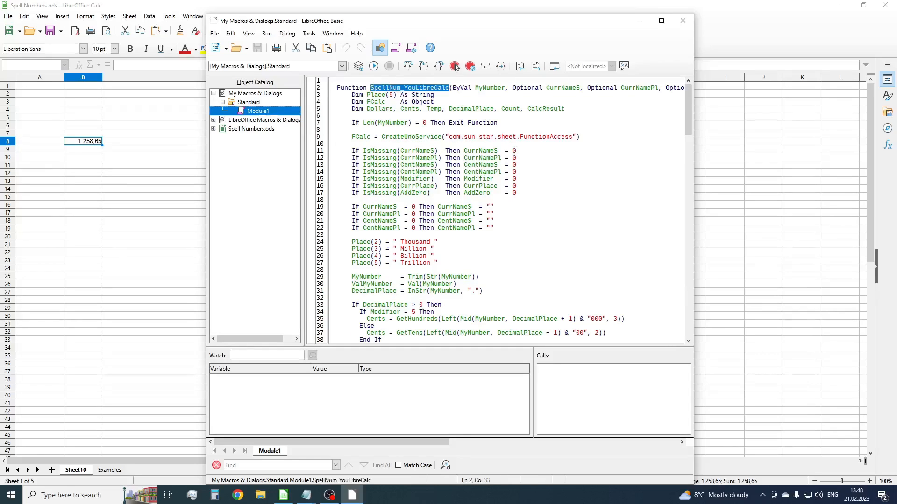
mouse_move(482, 130)
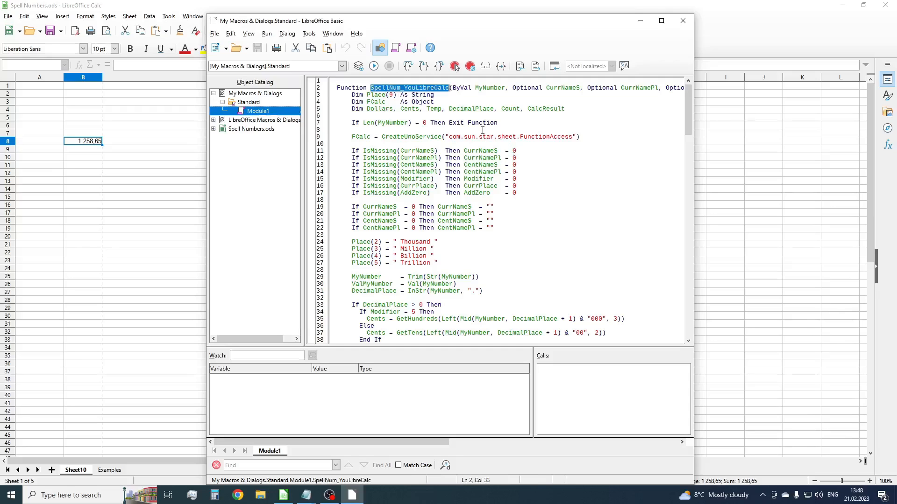
mouse_move(685, 29)
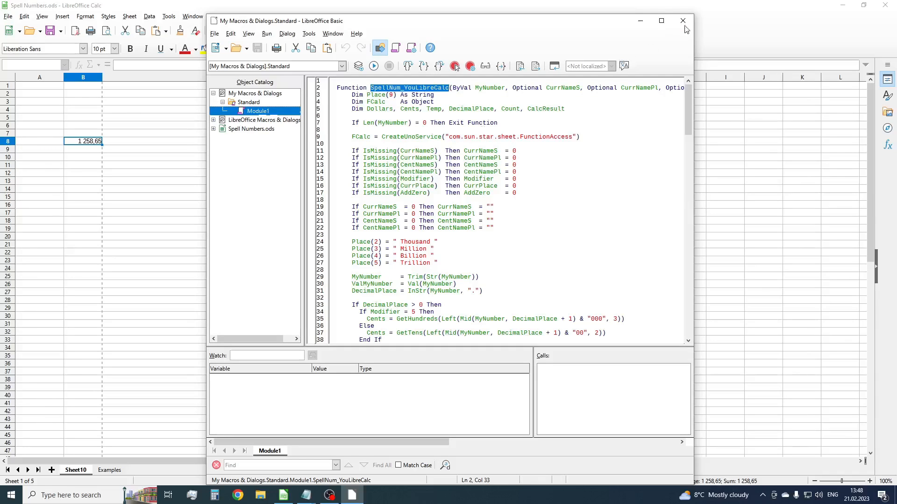
Enter =SpellNum_YouLibreCalc(B8) in C8, giving 'One Thousand Two Hundred Fifty Eight and Sixty Five'
click(683, 21)
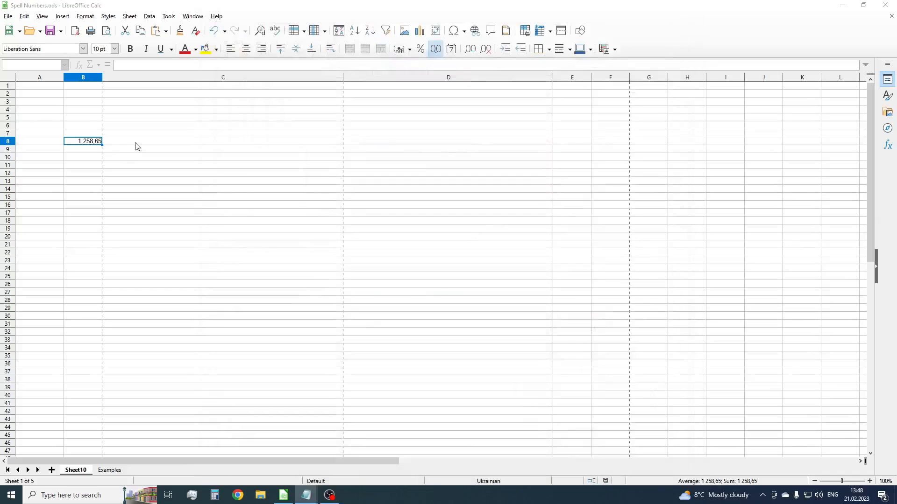
click(222, 141)
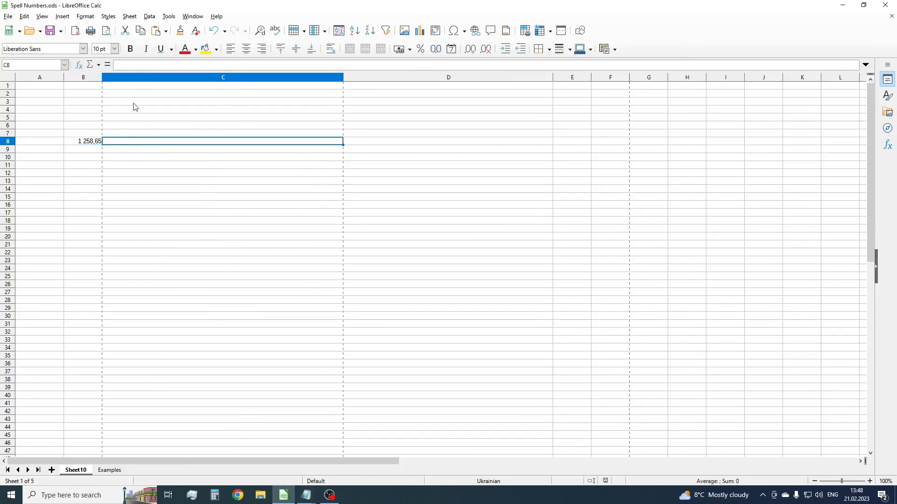
text(=)
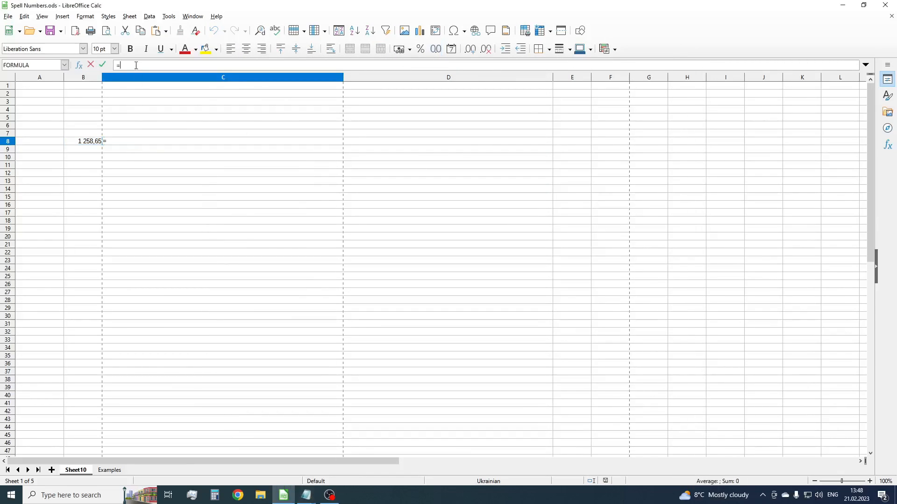
text(SpellNum_YouLibreCalc)
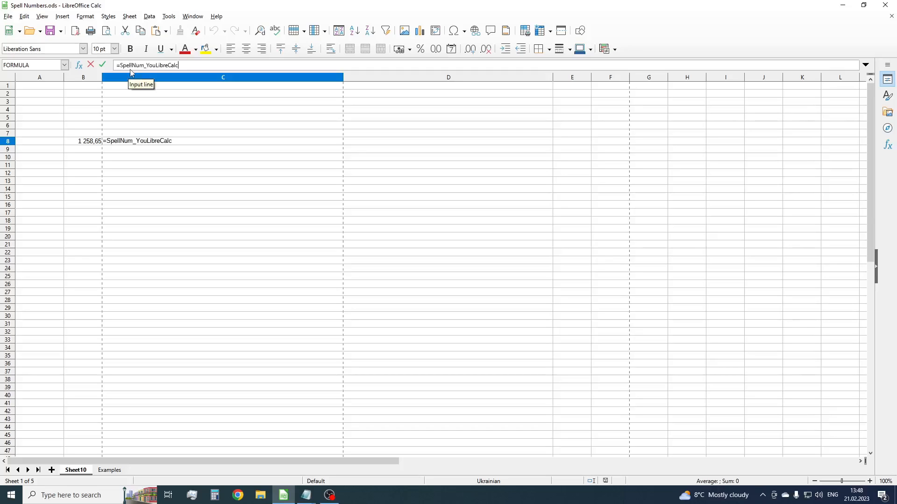
click(83, 141)
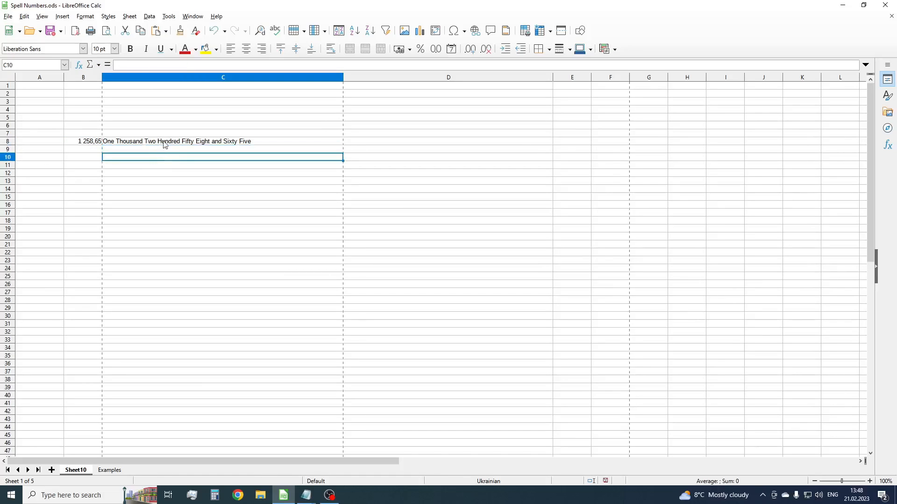
click(222, 141)
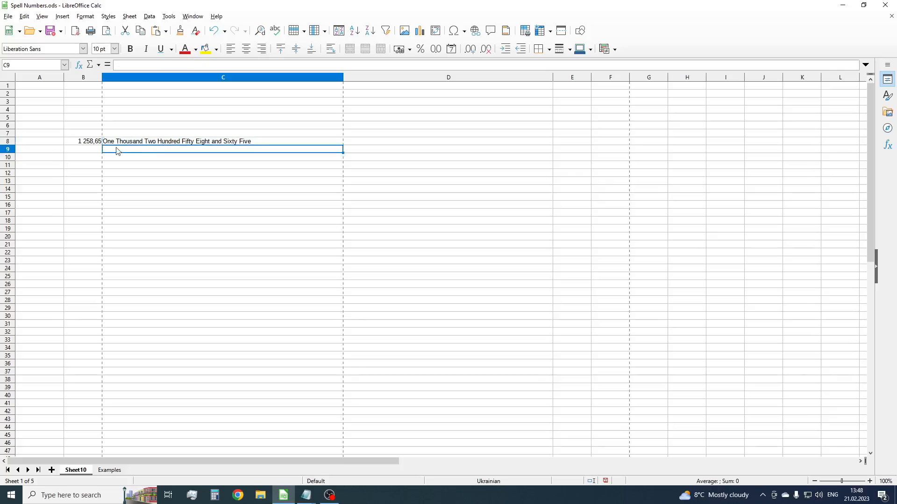
Add "Dollar", "Dollars", "Cent", "Cents" arguments to the C9 formula for B9
click(222, 141)
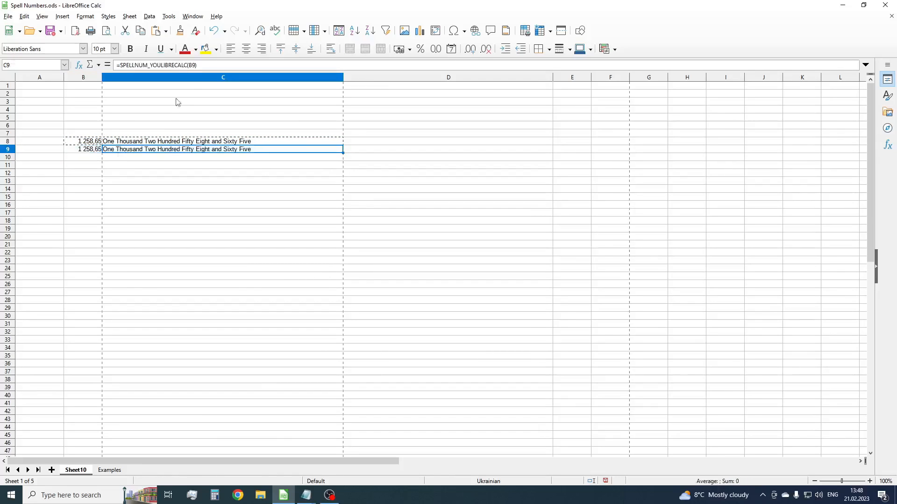
double_click(223, 149)
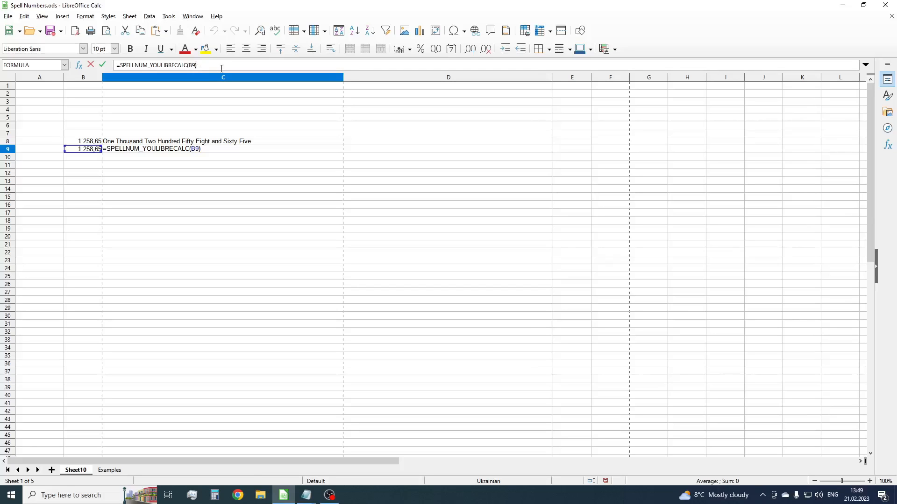
text(;)
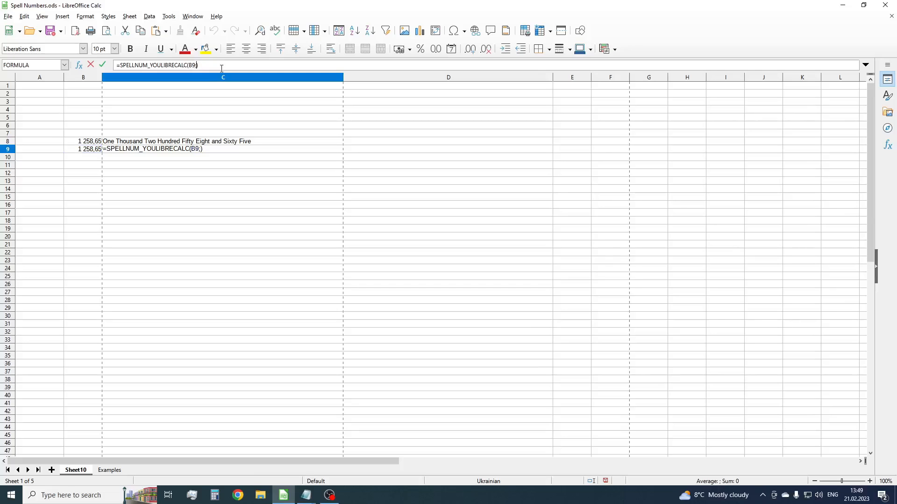
text("")
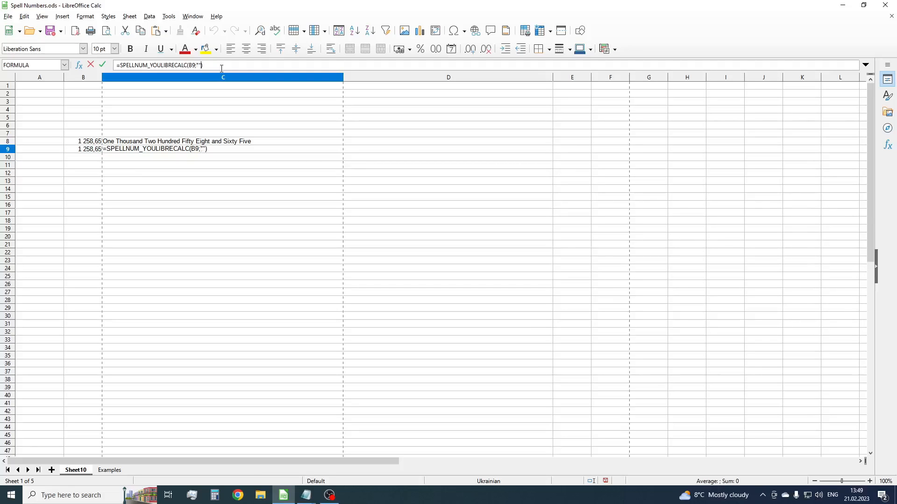
text(Dolla)
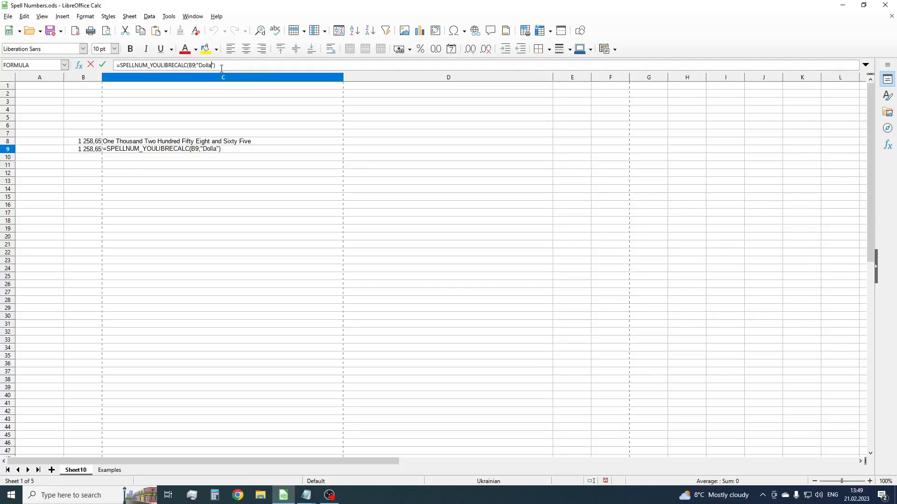
text(r)
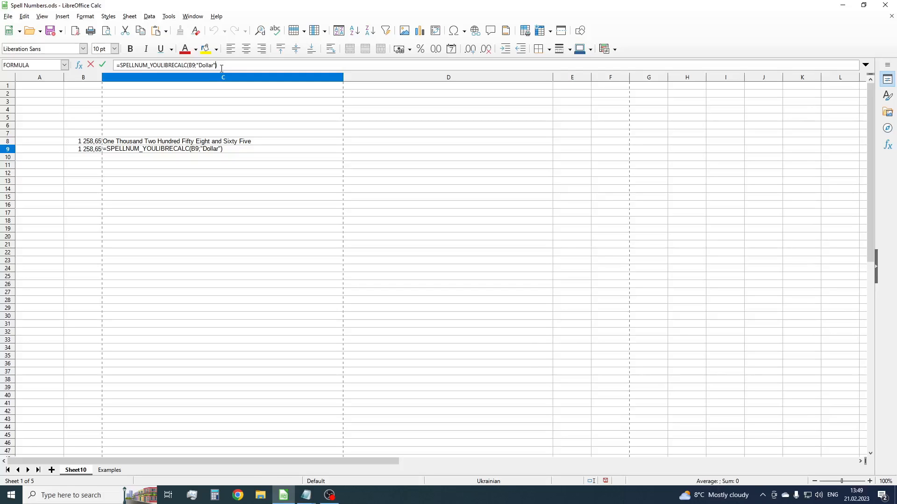
text(;"")
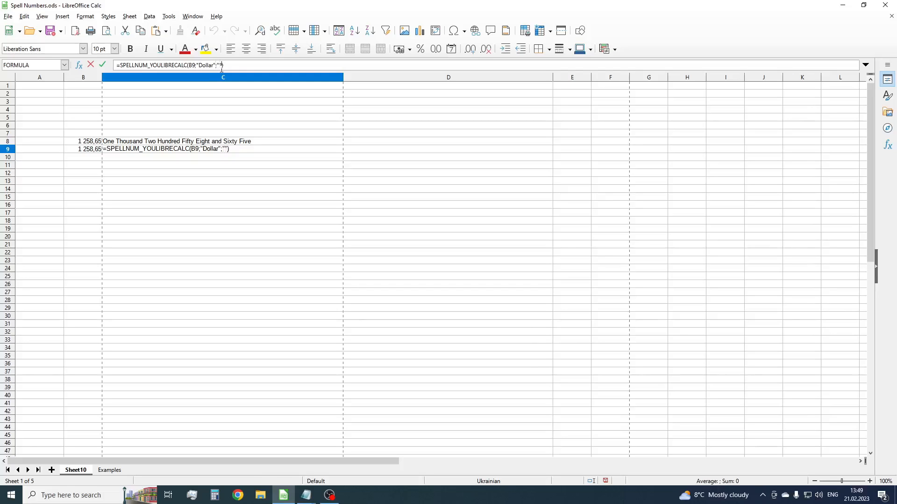
text(Doll)
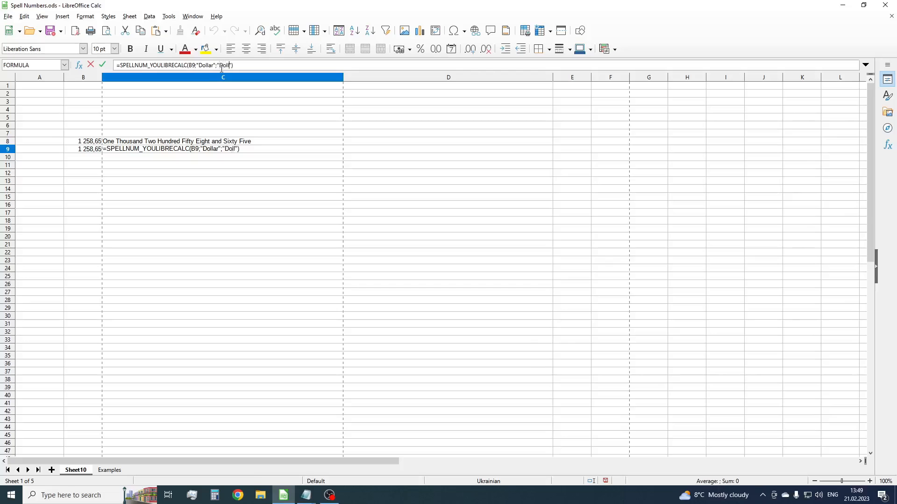
text(ars)
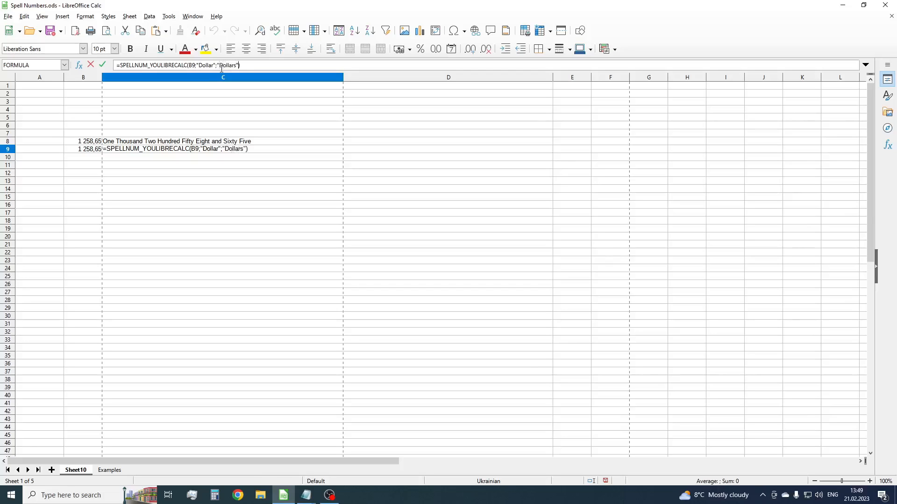
mouse_move(272, 104)
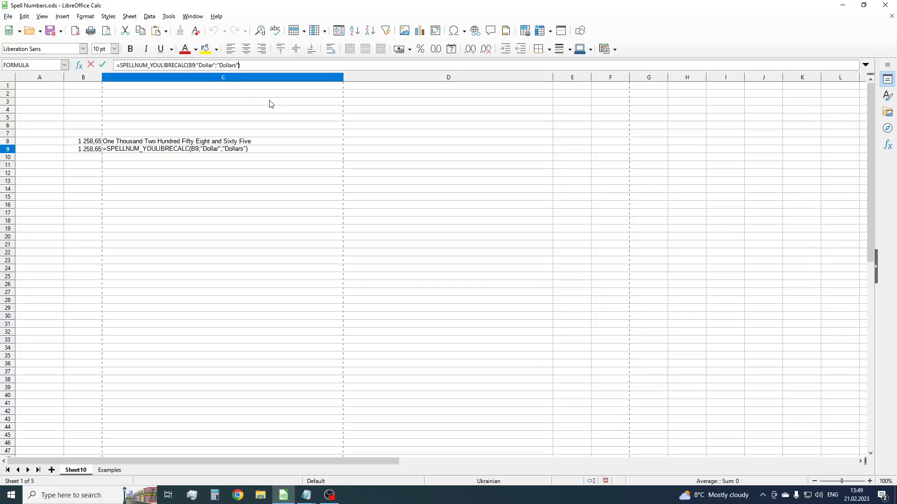
text(;"")
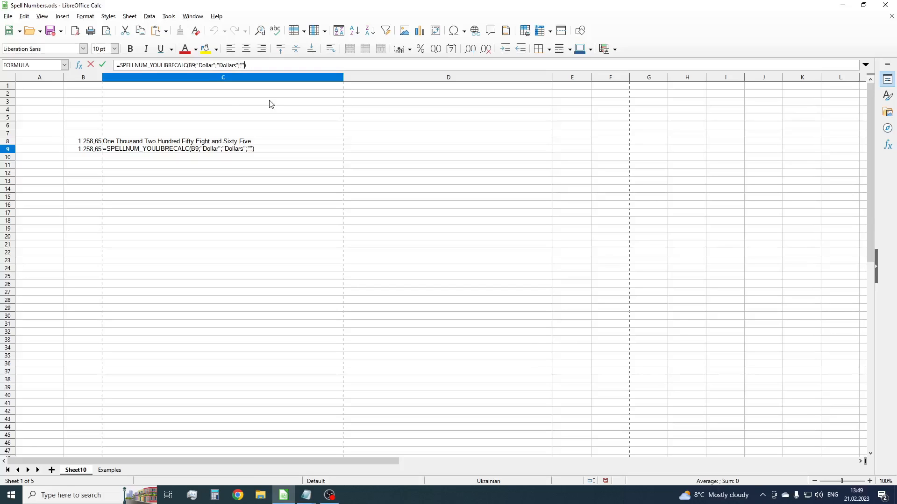
text(Cen)
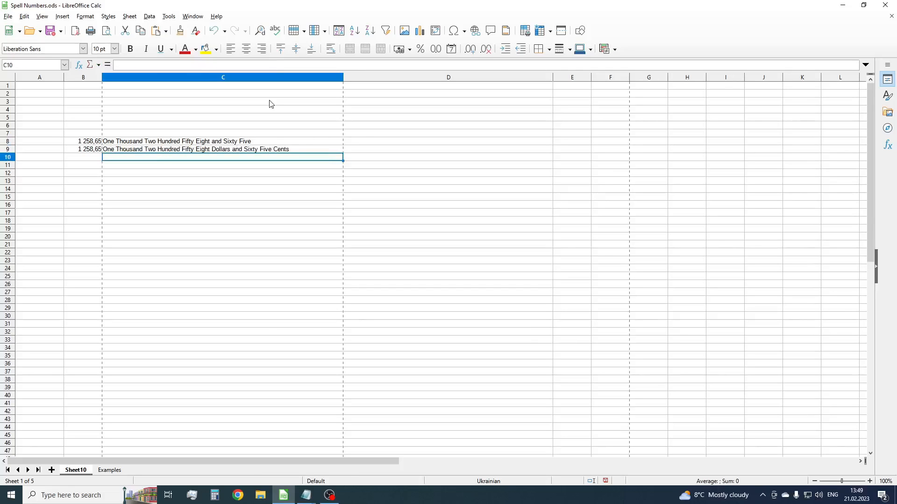
mouse_move(227, 185)
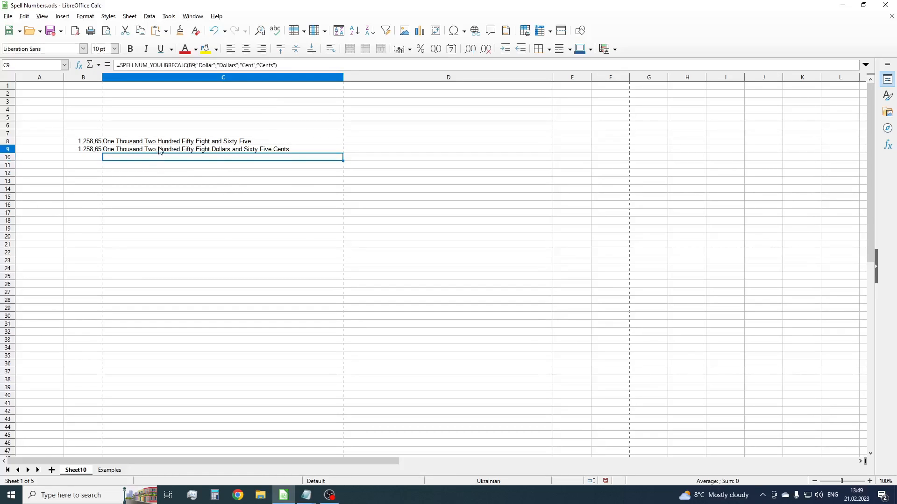
click(221, 149)
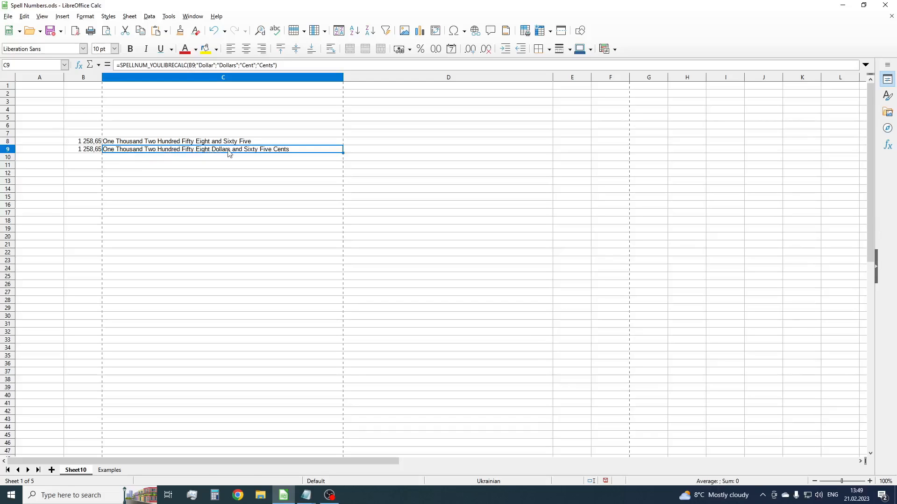
mouse_move(207, 158)
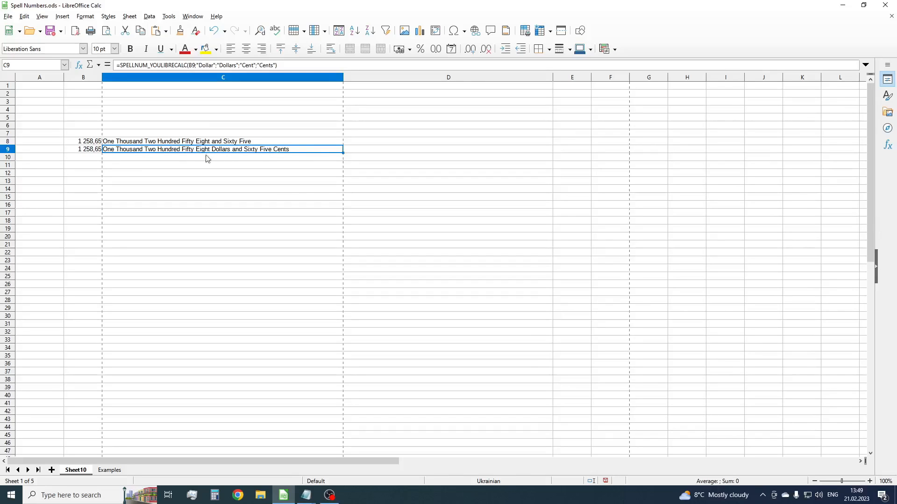
click(208, 158)
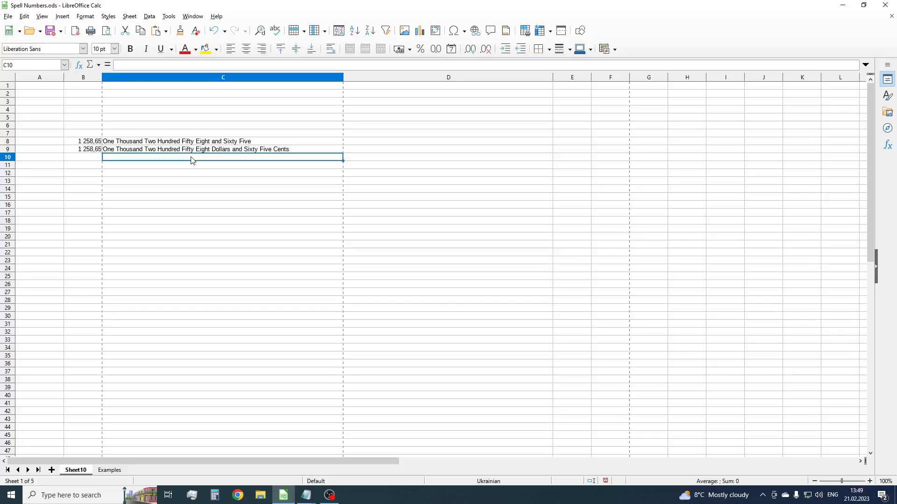
Duplicate the Dollars row into row 10, renaming currencies to Rupee, Rupees, Paisa, Paise
click(207, 149)
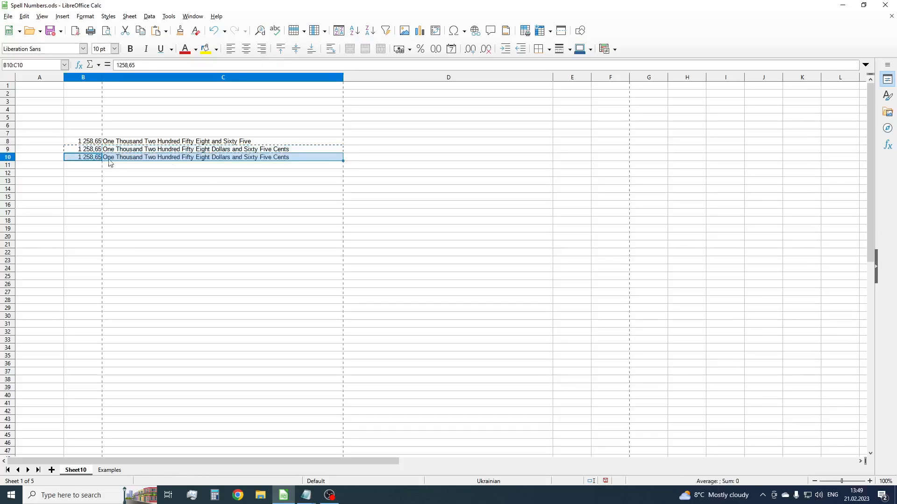
double_click(190, 157)
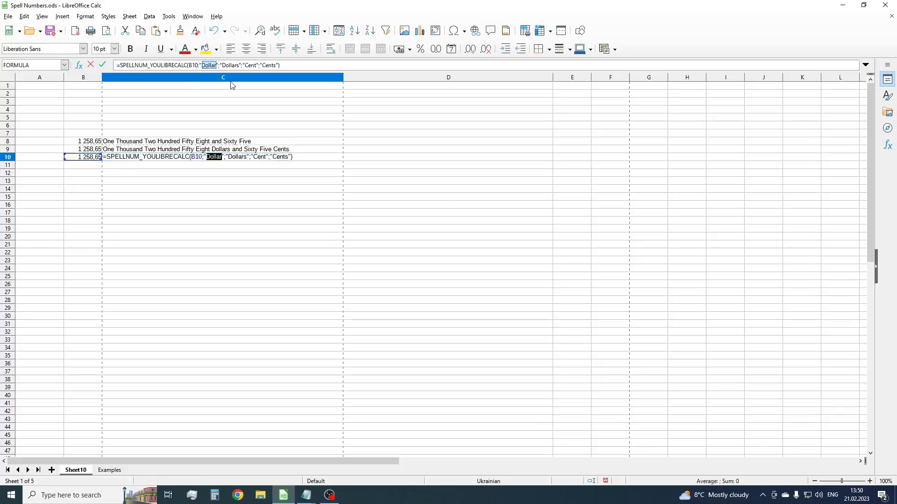
text(Rupee)
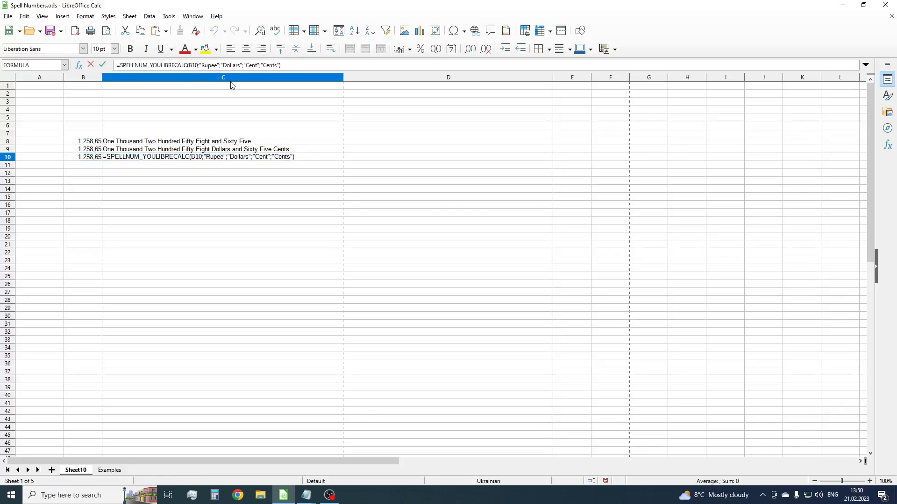
text(Rupee)
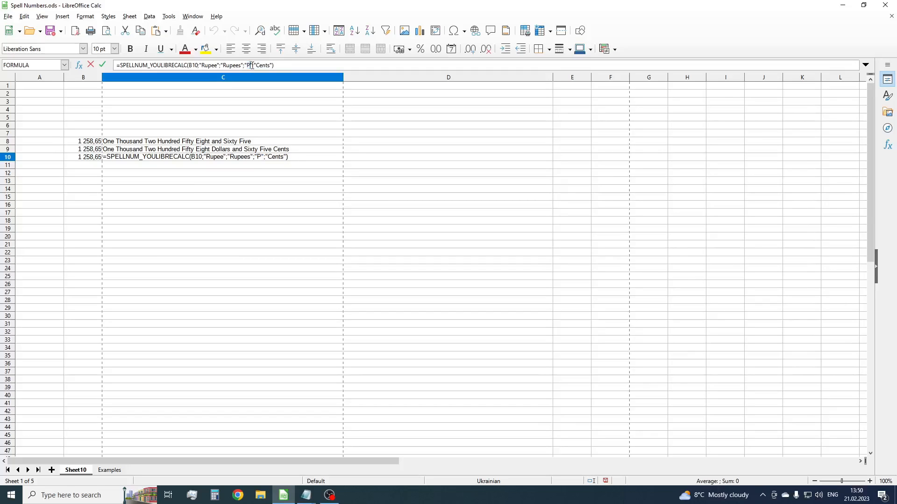
text(Paisa)
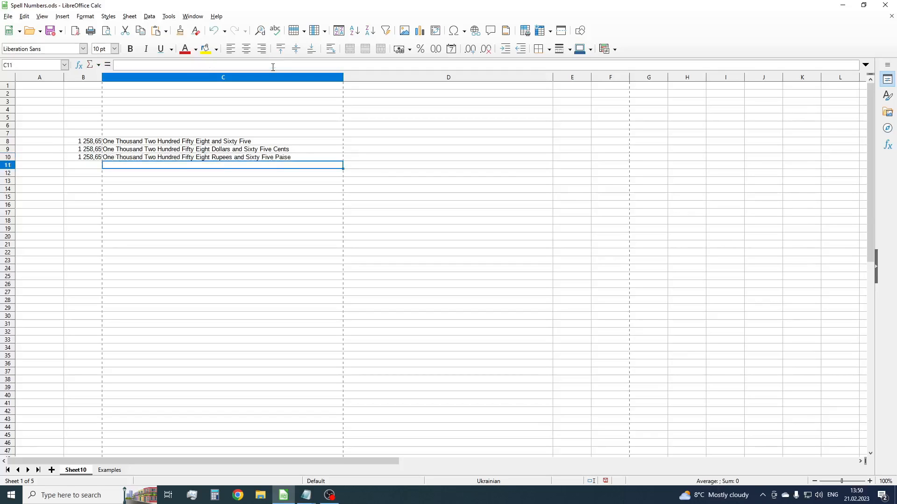
mouse_move(213, 171)
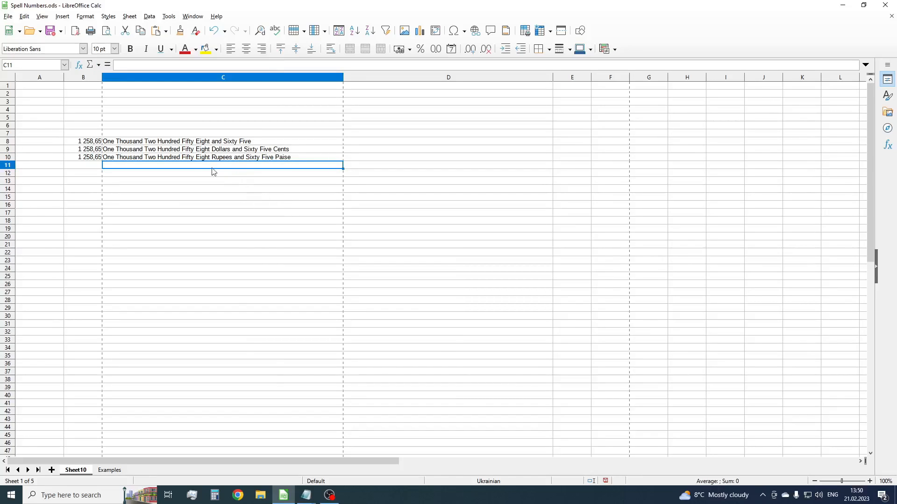
mouse_move(146, 169)
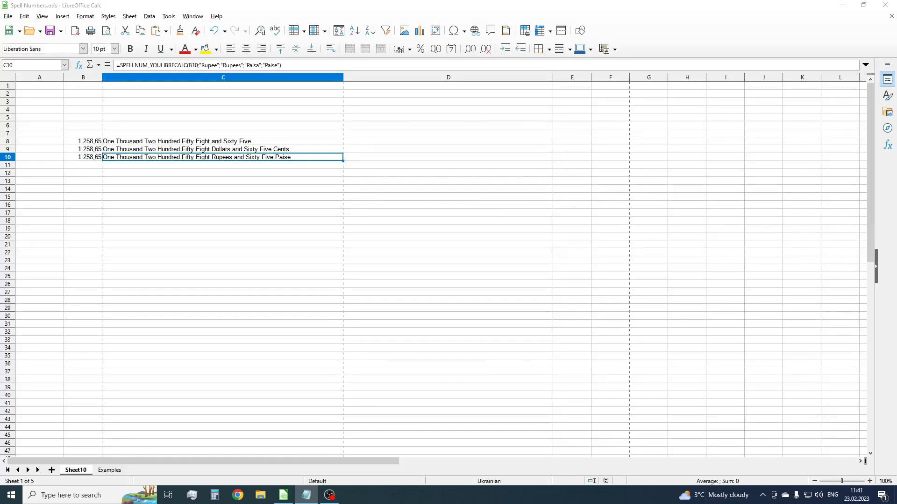
mouse_move(228, 170)
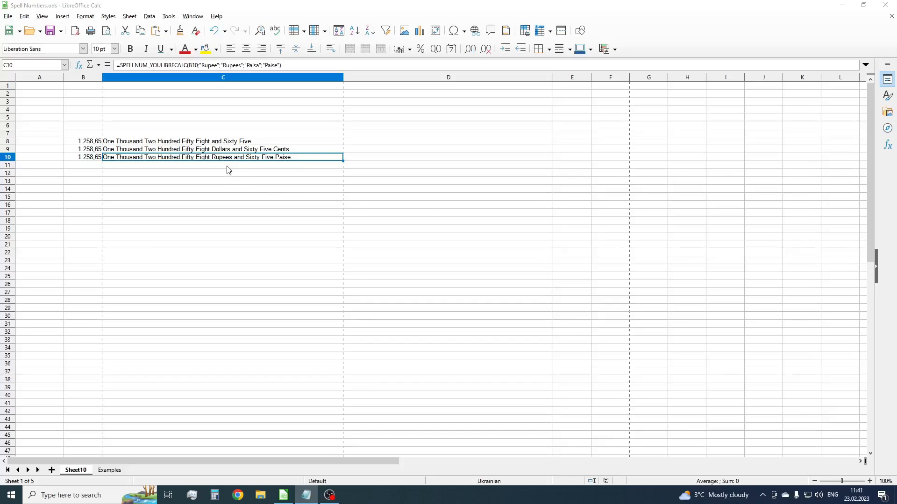
mouse_move(235, 167)
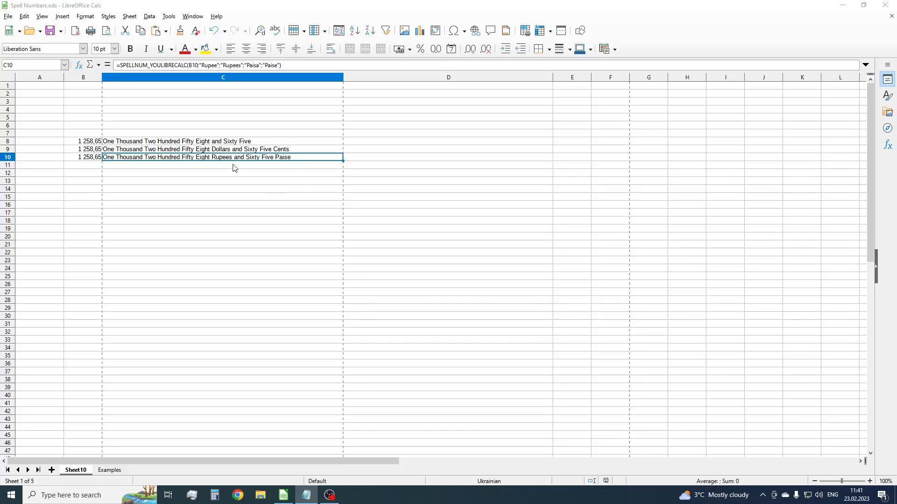
click(199, 149)
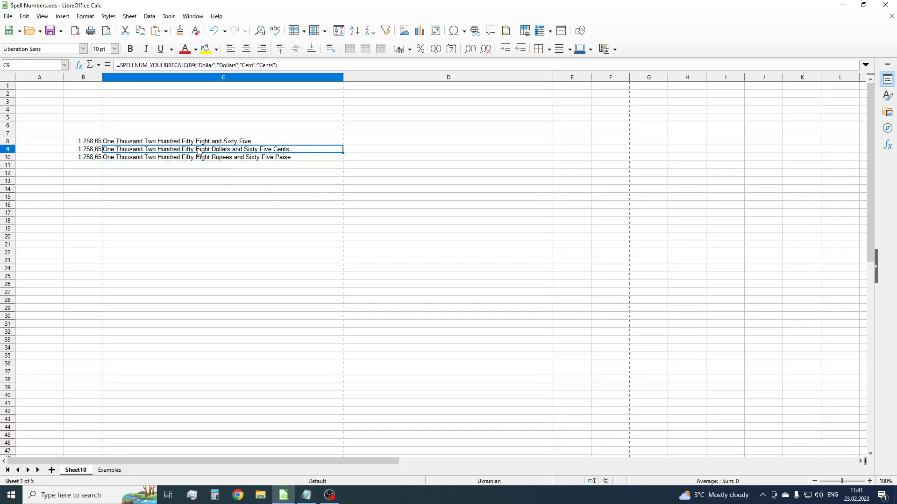
Paste the Dollars result into C13 as unformatted text, ending in '65/100 Only'
right_click(222, 180)
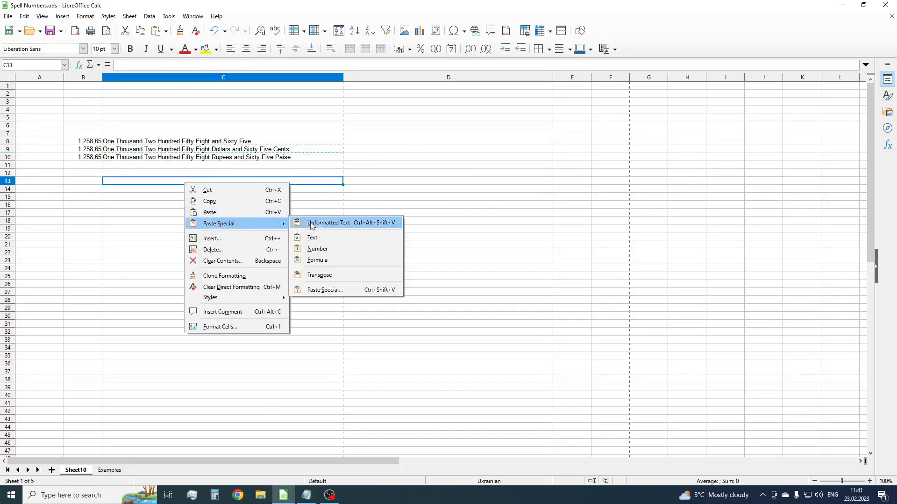
click(328, 223)
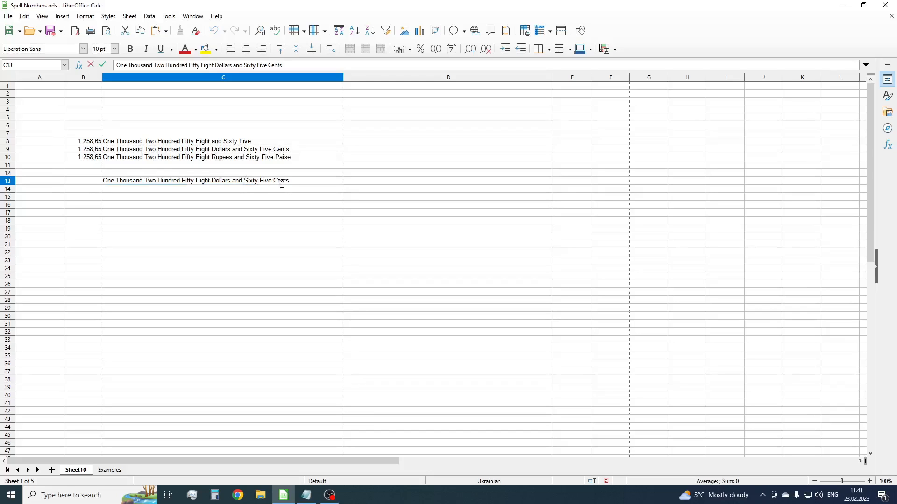
text(65/100 Onl)
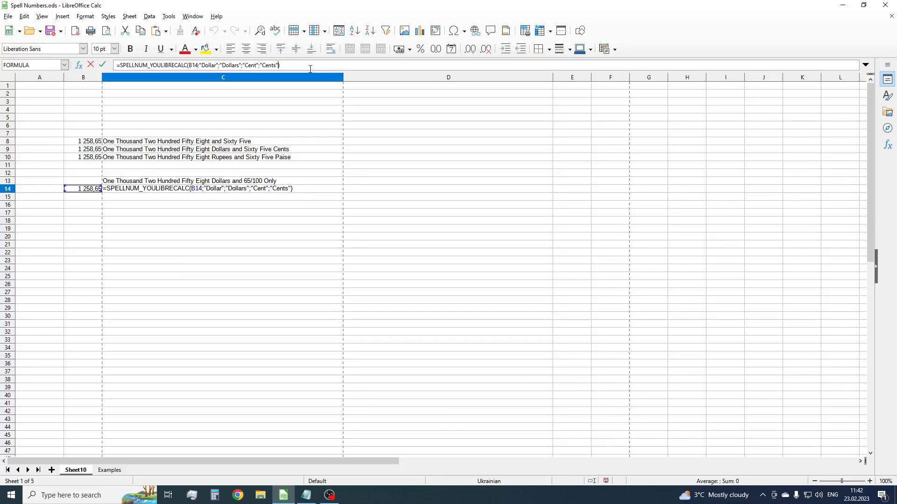
Add fraction option 3 to the C14 formula, blank cent names, and append & " Only"
text(;)
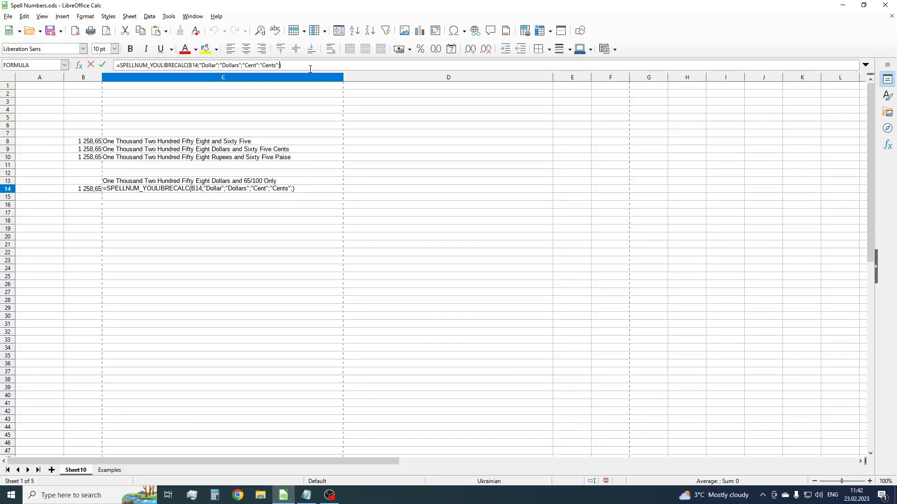
key(Enter)
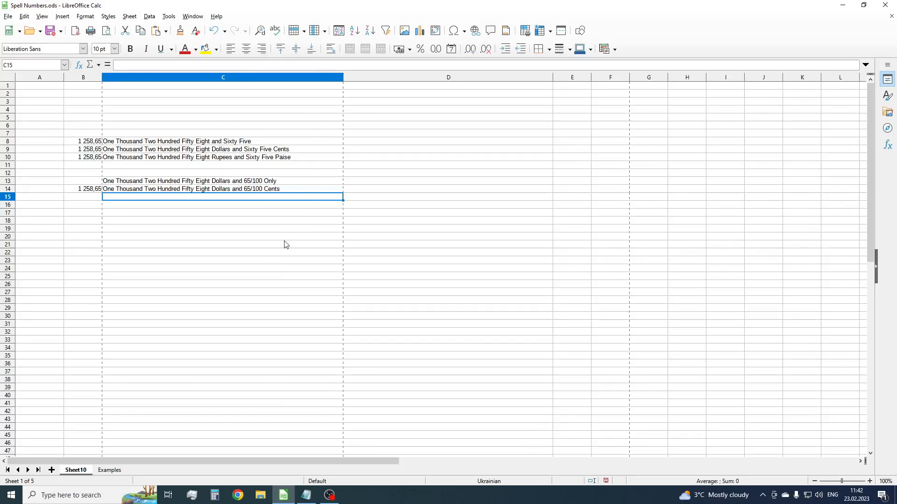
mouse_move(283, 194)
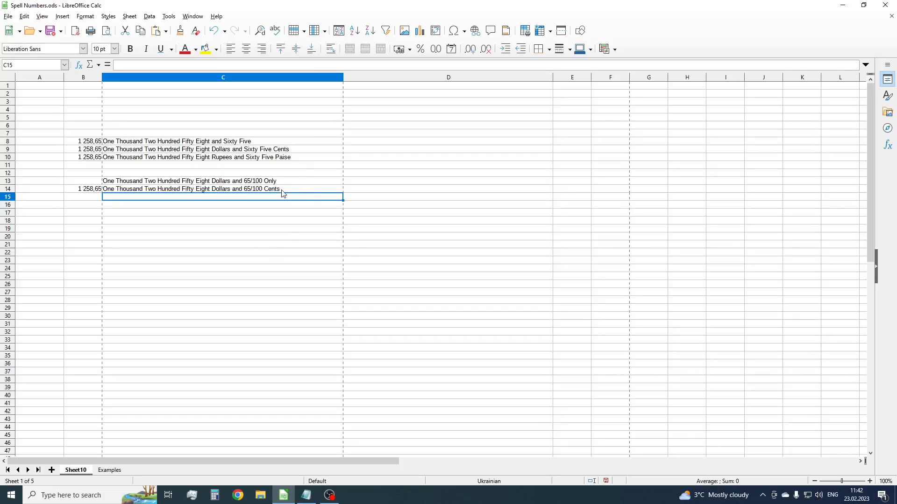
click(218, 189)
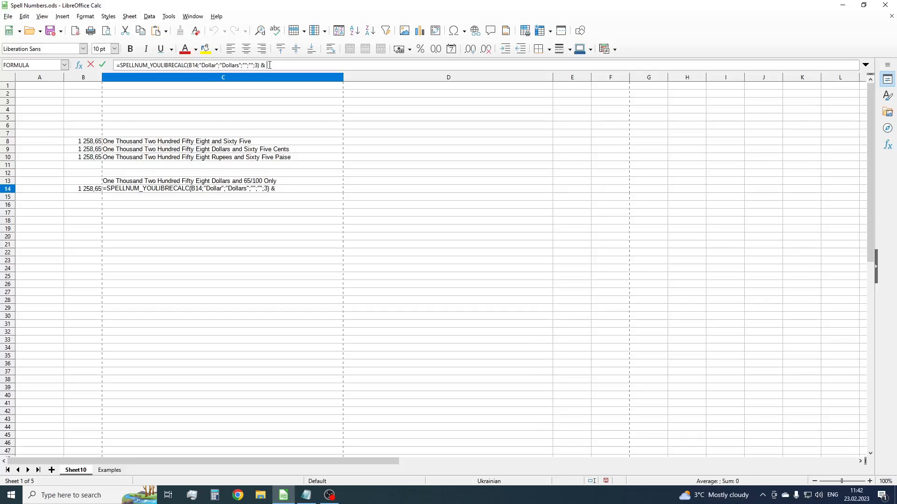
text(" O")
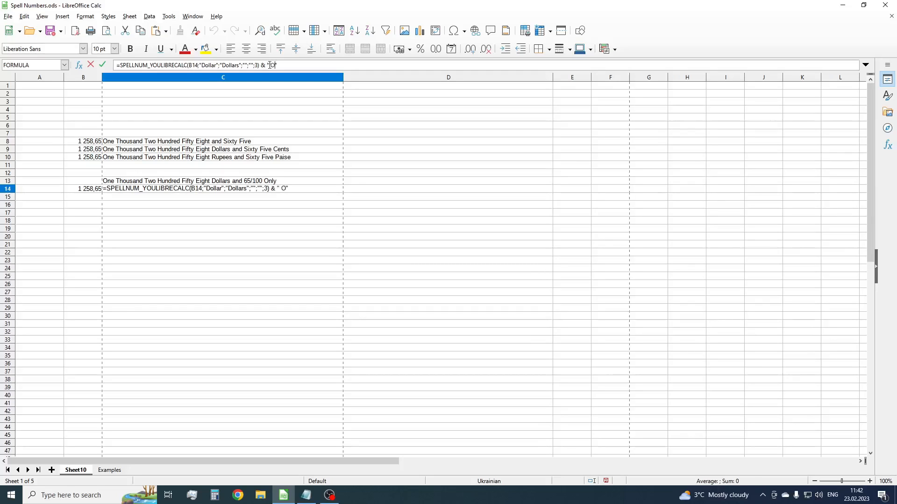
text(nly)
key(Enter)
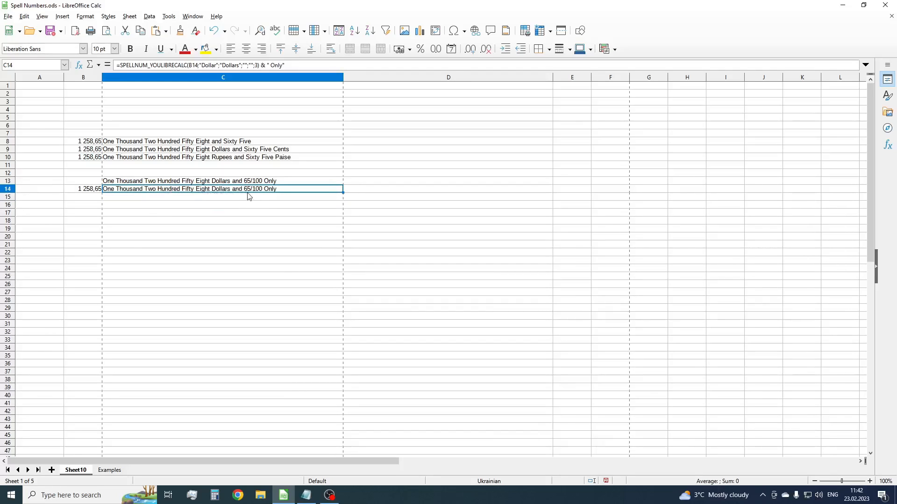
mouse_move(272, 196)
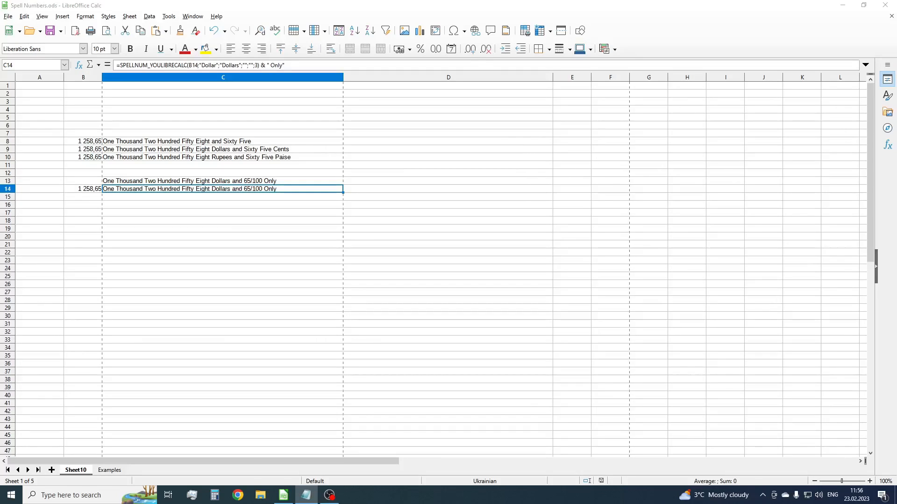
mouse_move(93, 194)
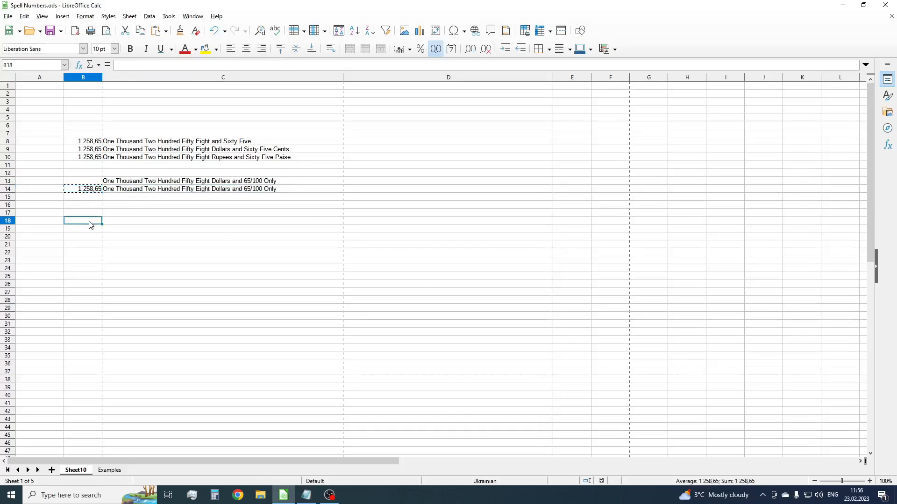
Enter 1258,654 in B18 with a 654/1000 Only result, then copy row 18 to row 19
text(1258,654)
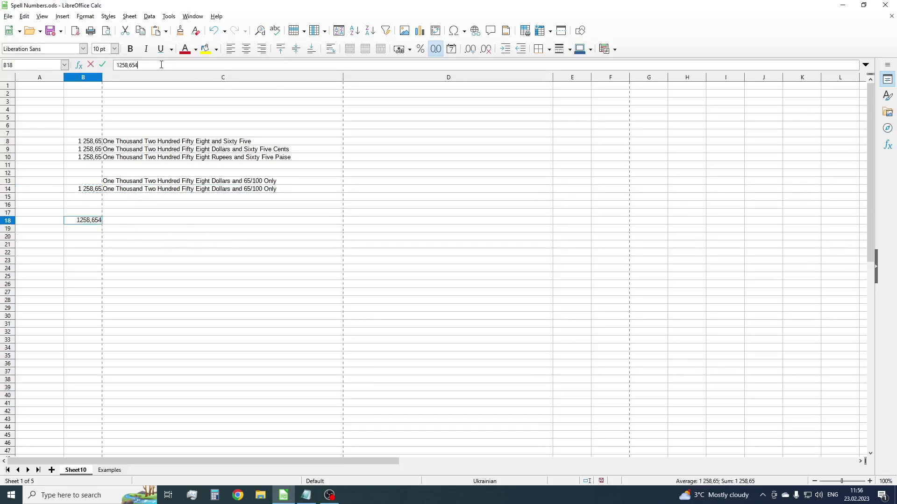
key(Enter)
text(One Thousand Two Hundred Fifty Eight Dollars and 65/100 Only)
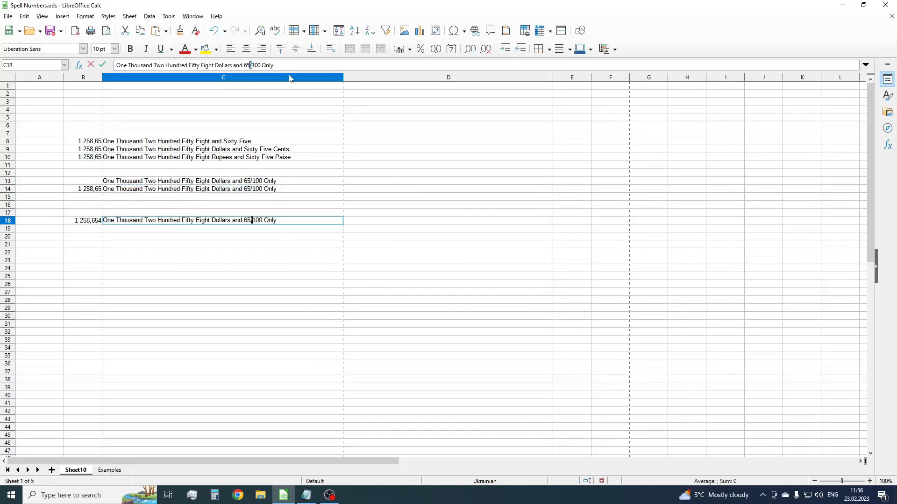
text(4)
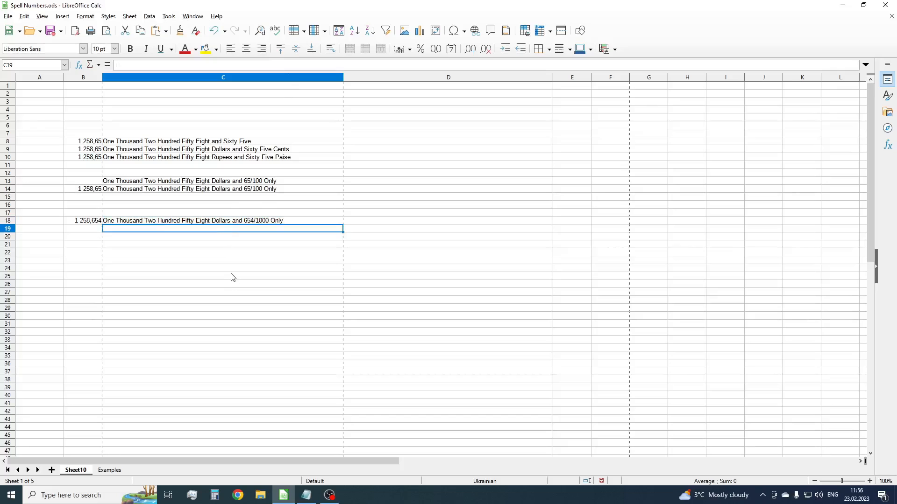
mouse_move(246, 265)
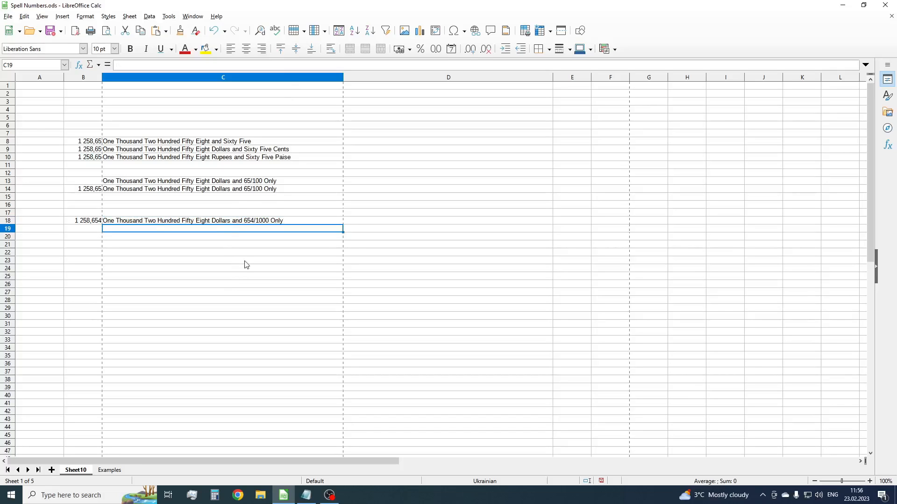
mouse_move(256, 248)
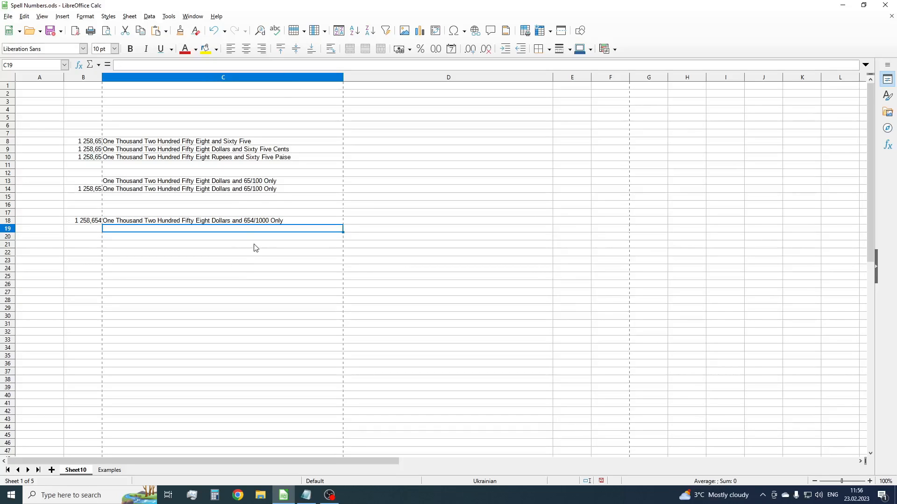
click(83, 220)
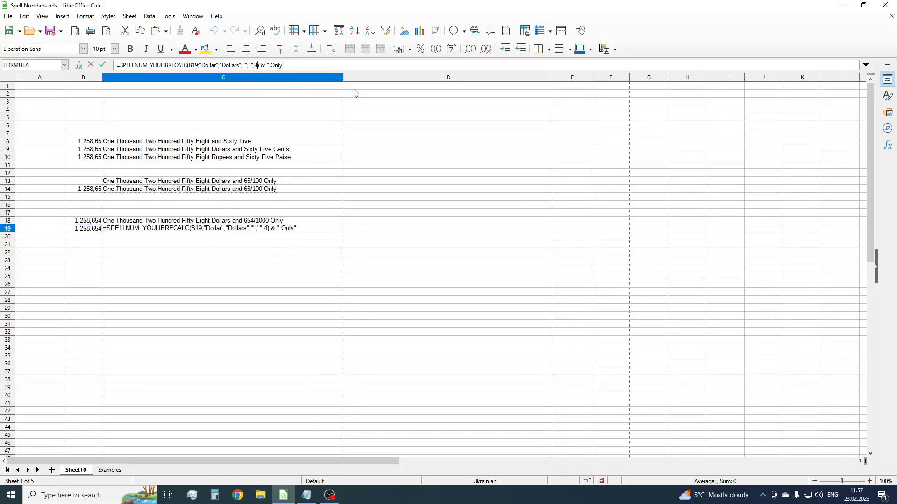
Set the C19 formula's last argument to 4 and confirm it
key(Enter)
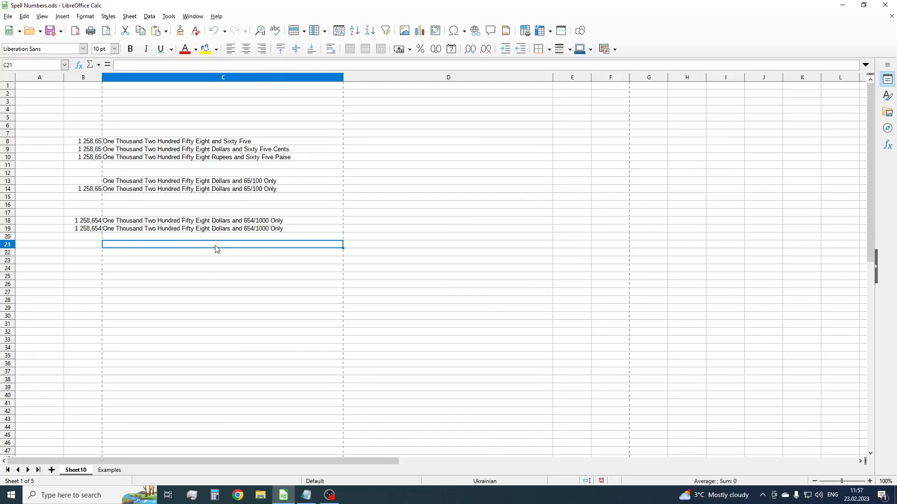
mouse_move(233, 251)
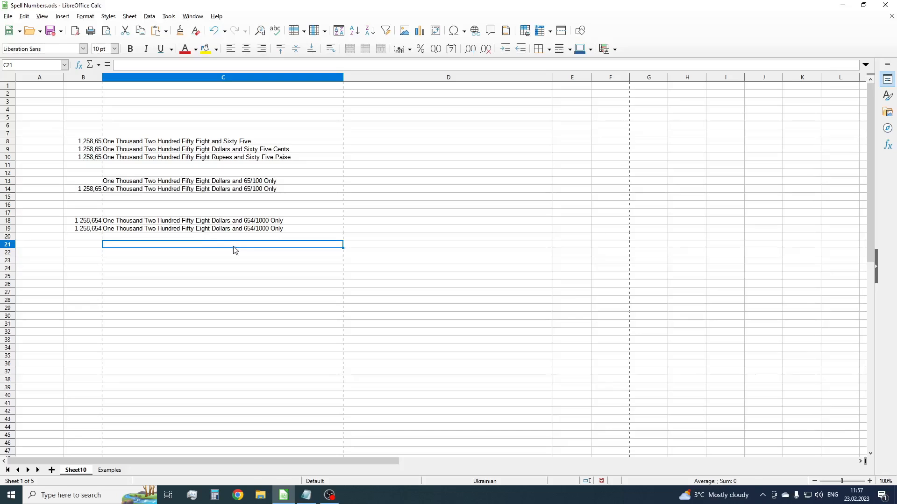
mouse_move(225, 230)
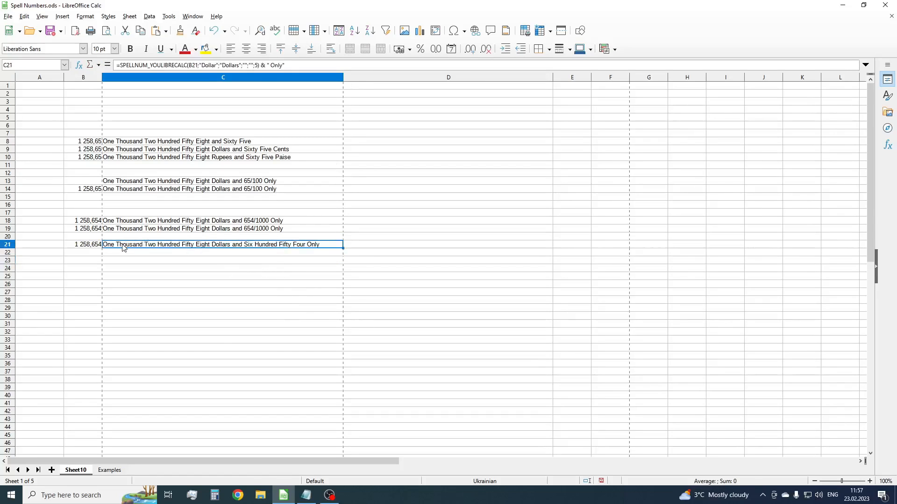
mouse_move(232, 250)
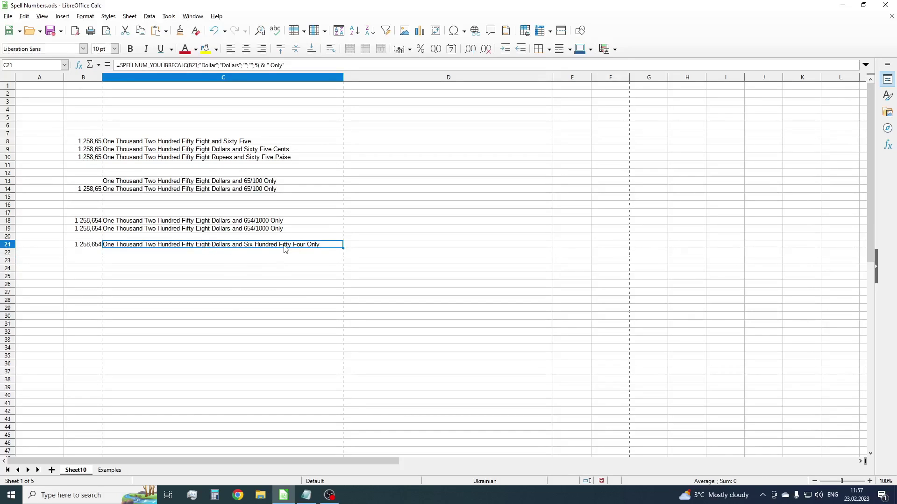
mouse_move(317, 264)
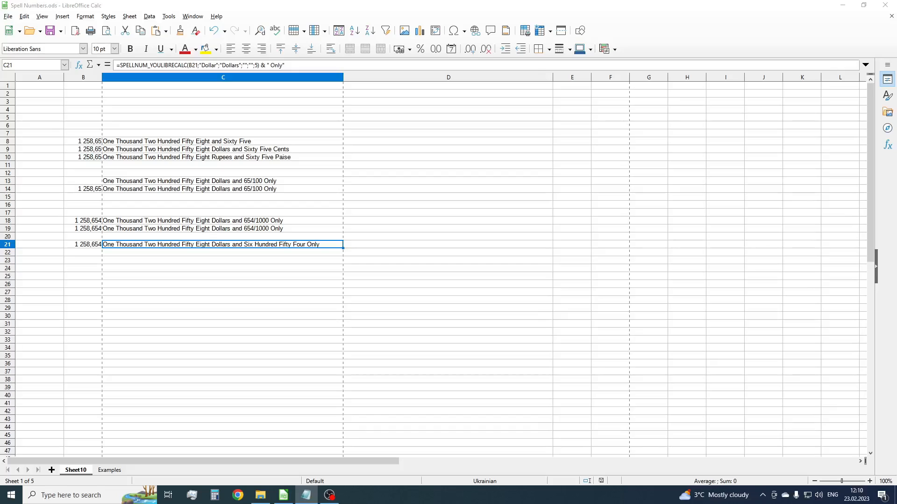
mouse_move(139, 168)
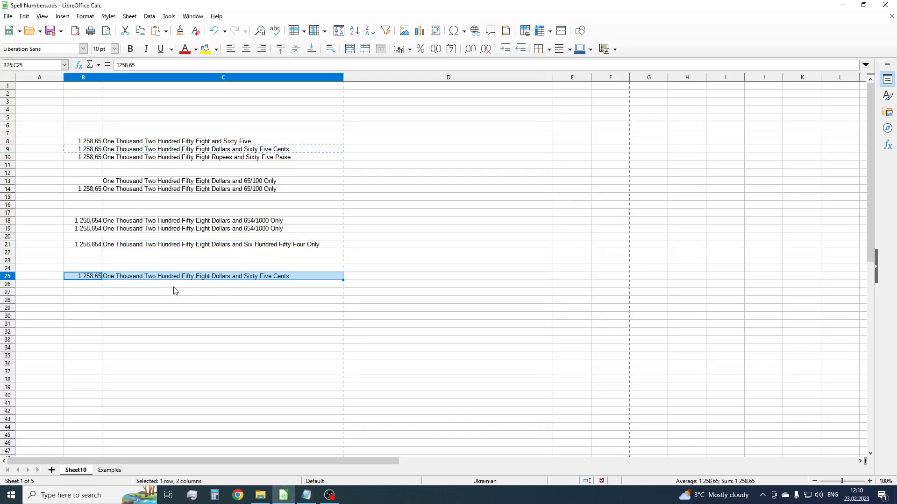
Make C25 spell only the dollars part and C26 only 'Sixty Five Cents'
click(218, 276)
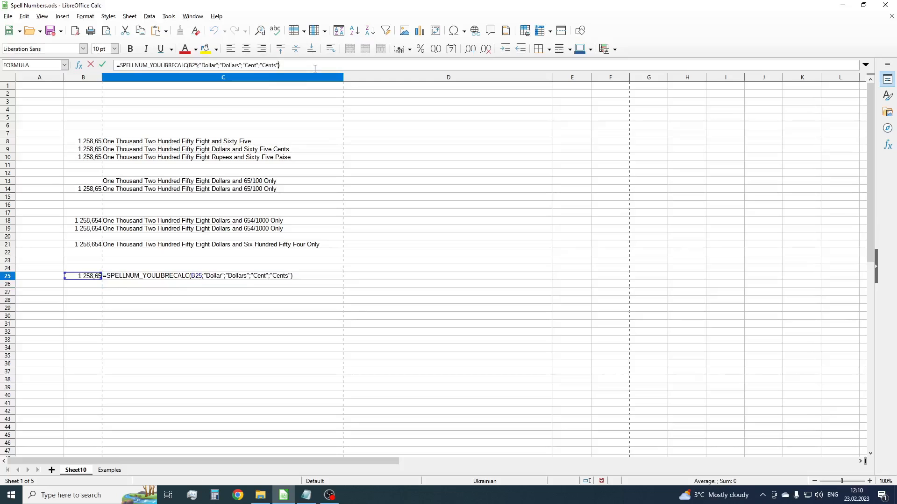
key(Enter)
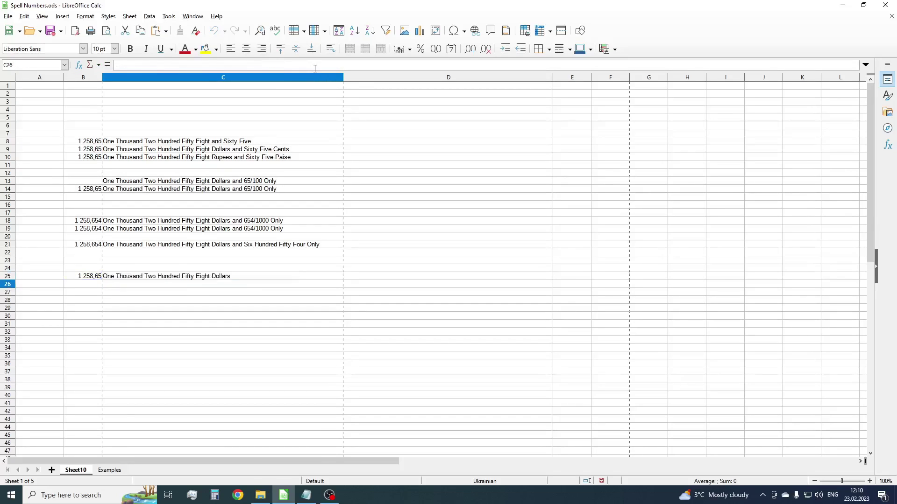
click(81, 276)
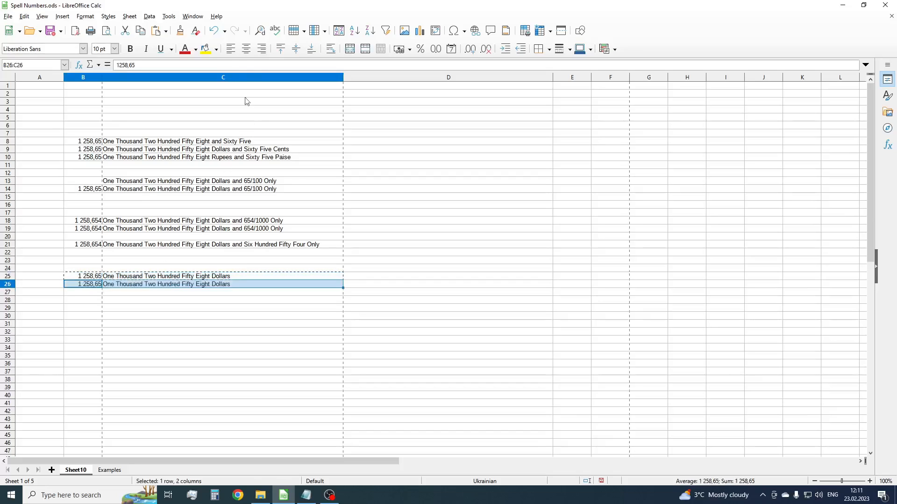
click(223, 284)
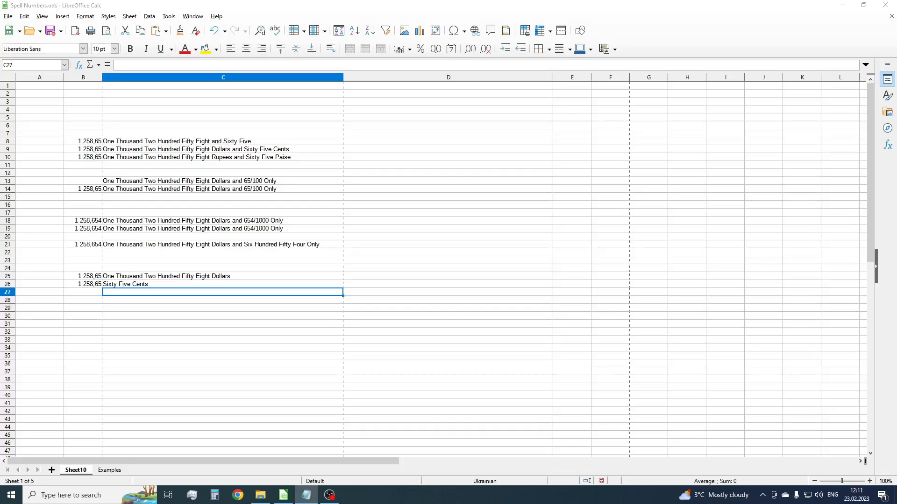
mouse_move(829, 225)
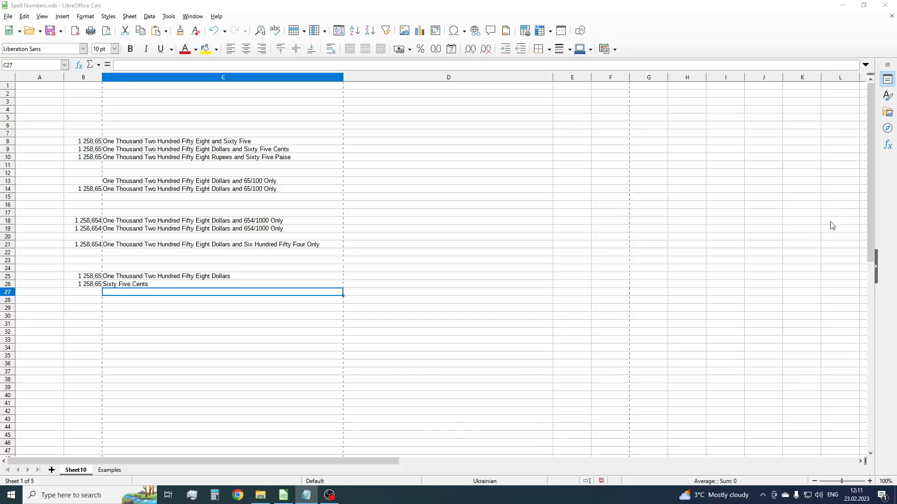
click(222, 308)
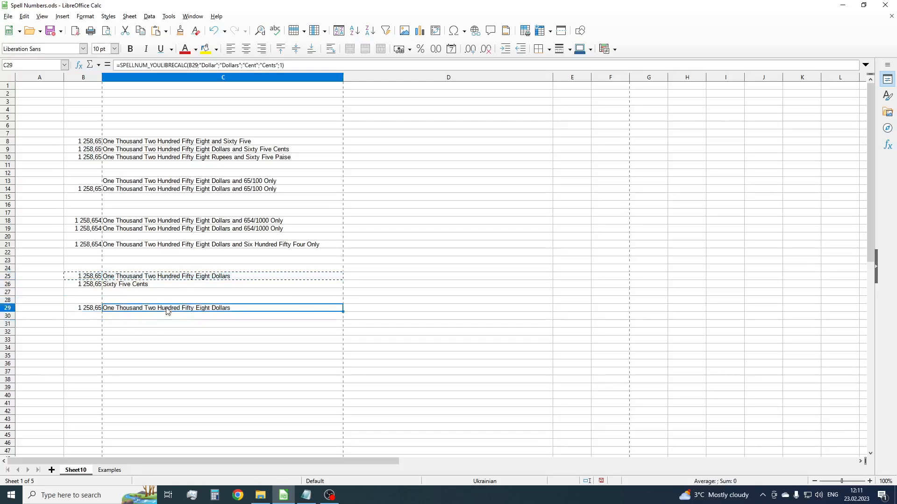
Join the part 1 and part 2 calls with " - " in C29 and " & " in C30
double_click(166, 307)
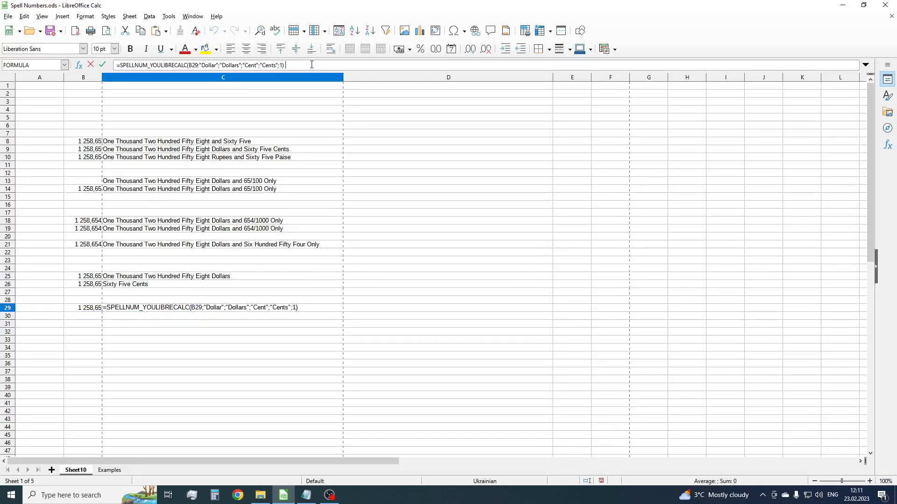
text(& ")
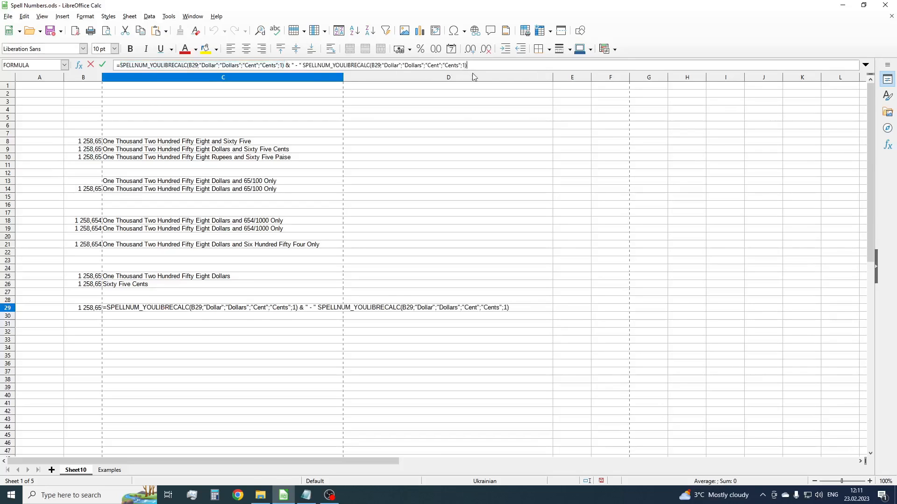
text(2)
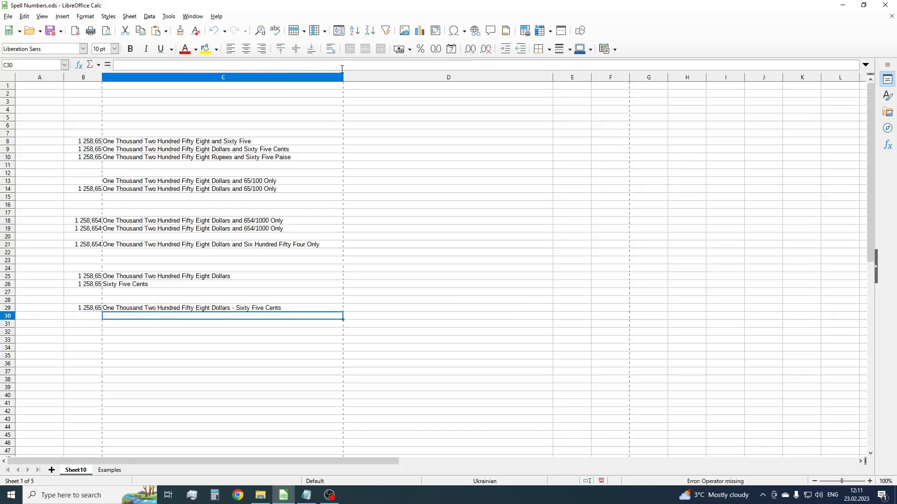
click(221, 332)
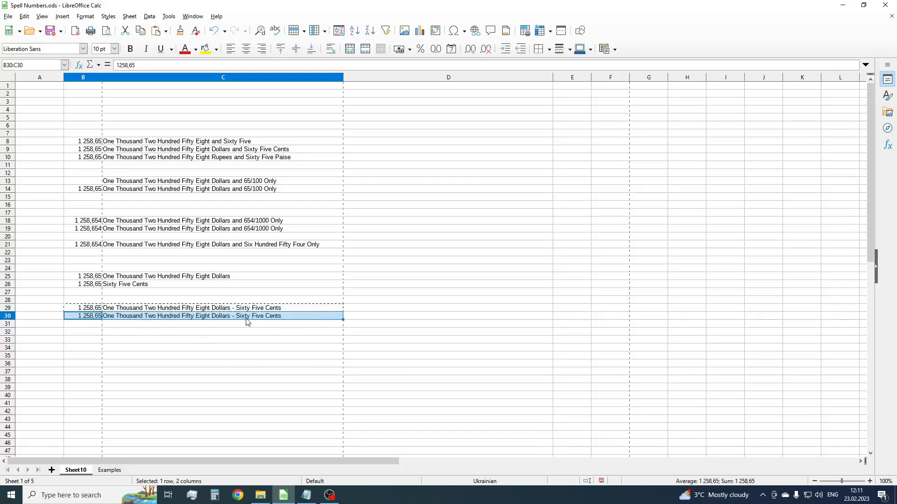
double_click(245, 316)
text(&)
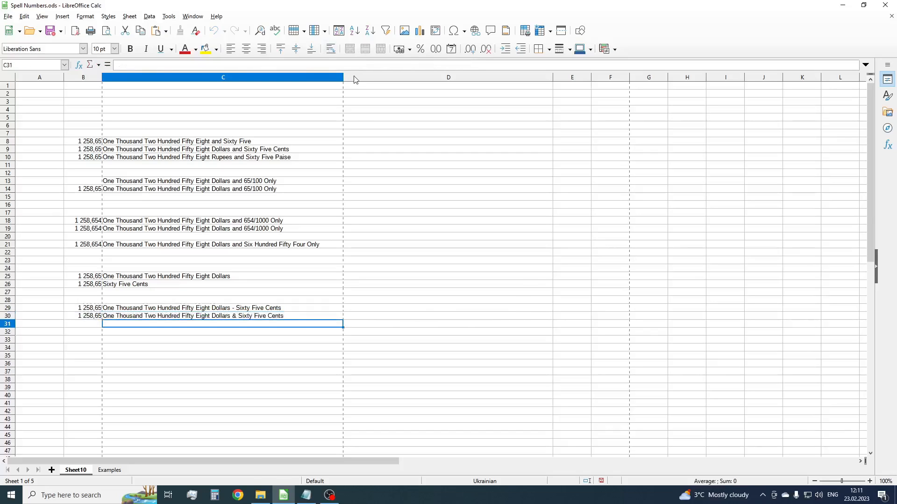
click(217, 316)
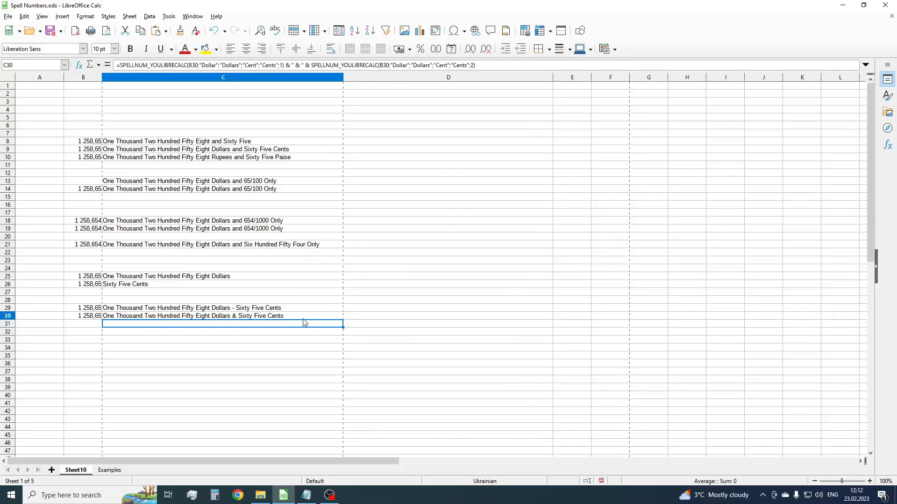
click(222, 316)
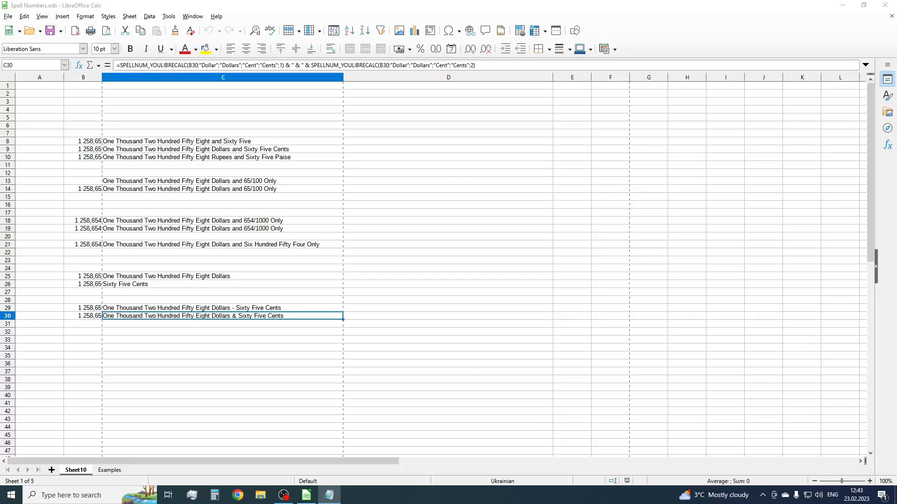
mouse_move(102, 159)
text(=SPELLNUM_YOULIBRECALC(B33;"Rupee";"Rupees";"Paisa";"Paise)
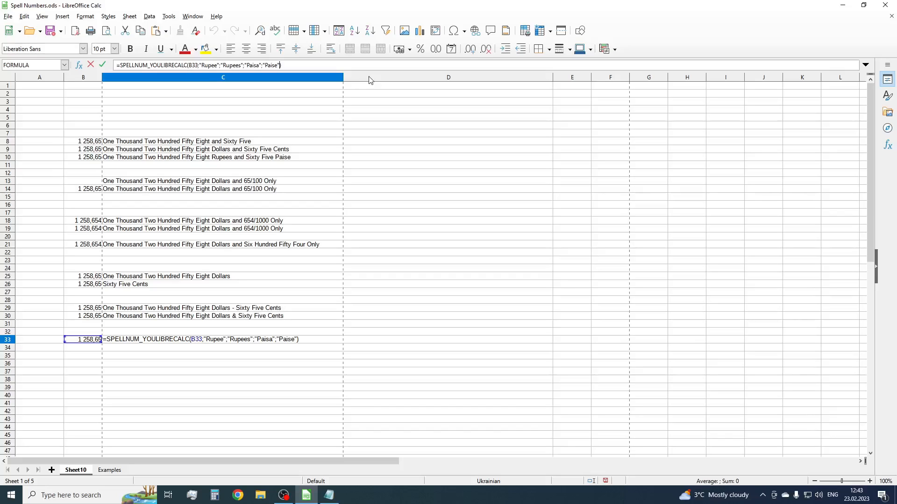
Complete C33's formula so 1 258,65 reads 'Rupees One Thousand Two Hundred Fifty Eight and Paise Sixty Five'
text(;0)
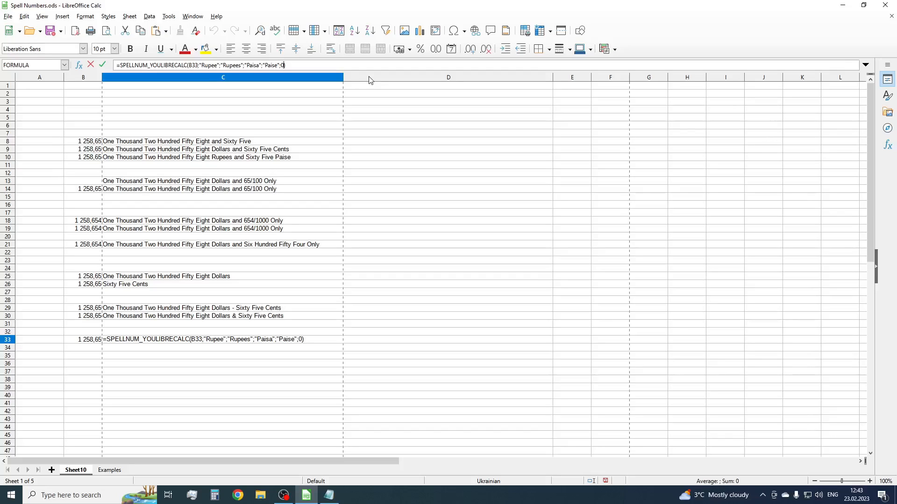
text())
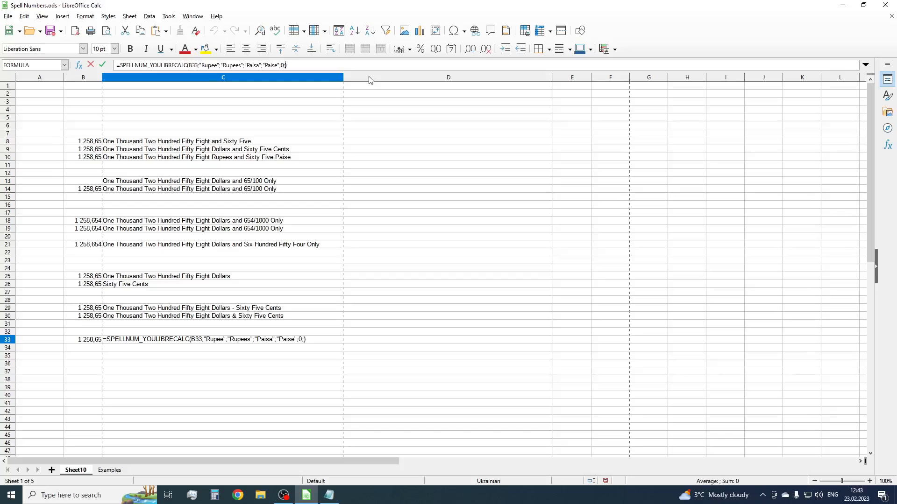
key(Enter)
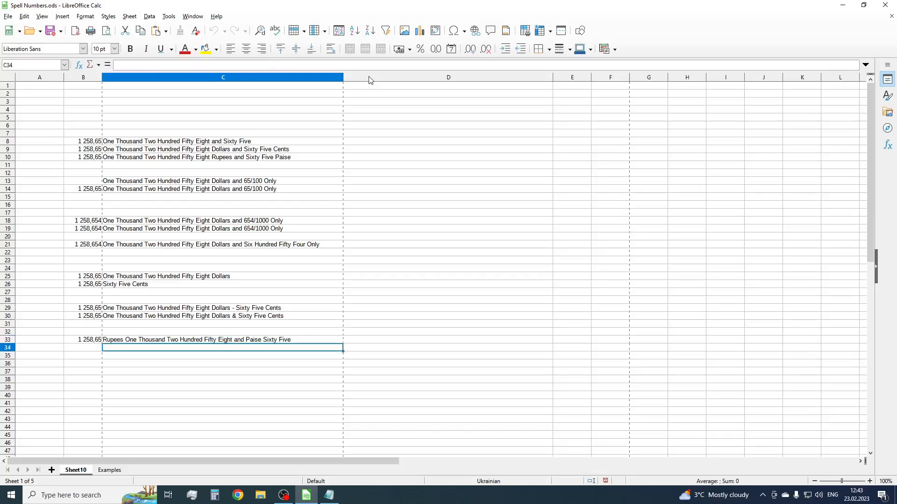
click(217, 340)
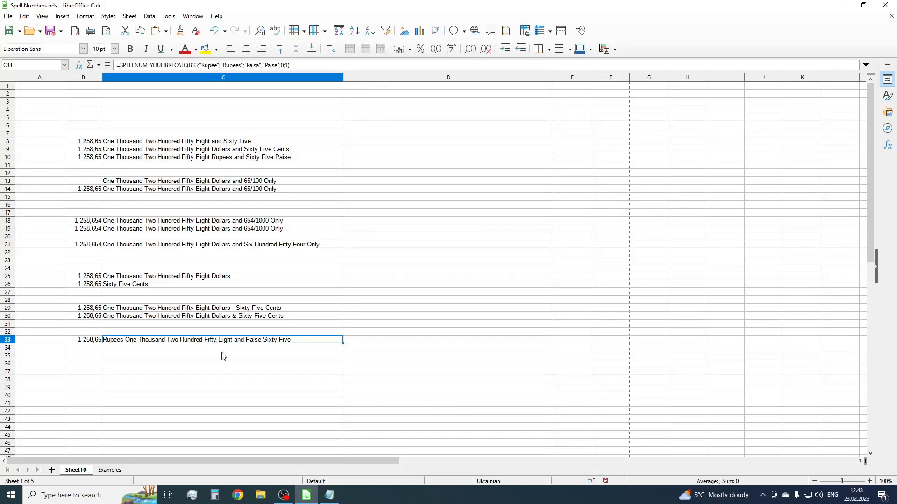
mouse_move(123, 349)
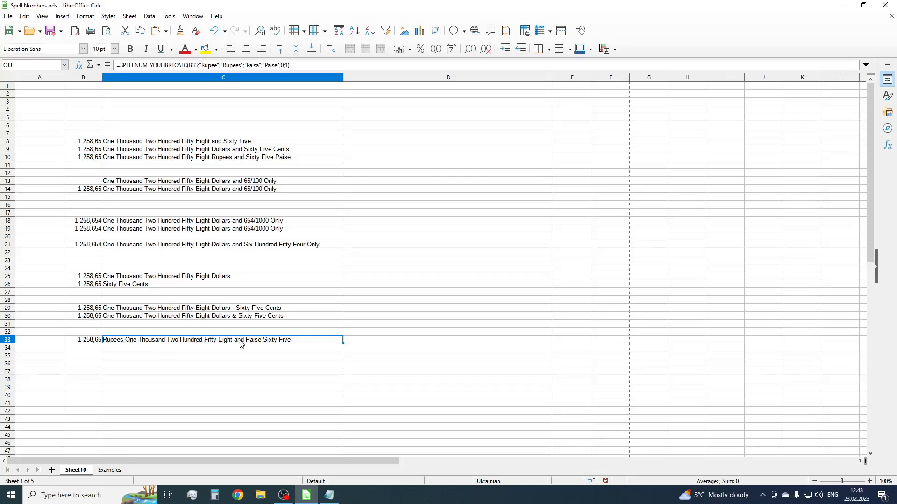
mouse_move(362, 339)
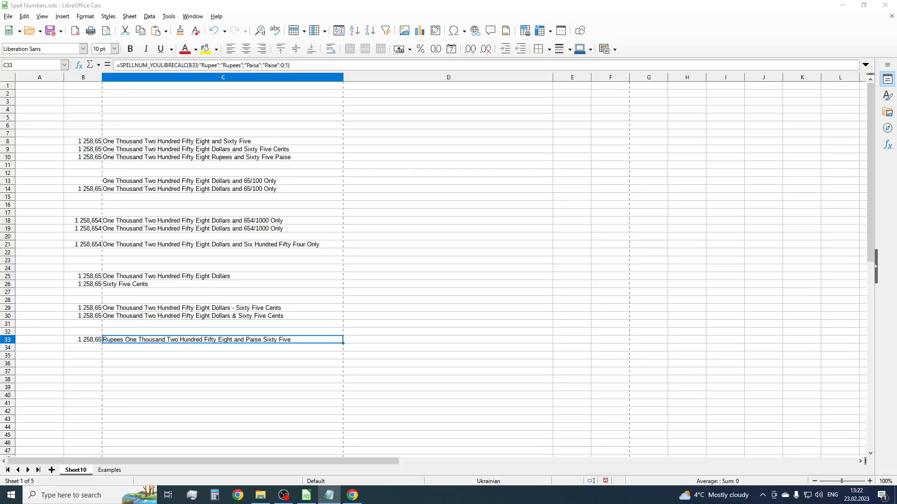
mouse_move(311, 351)
text(20)
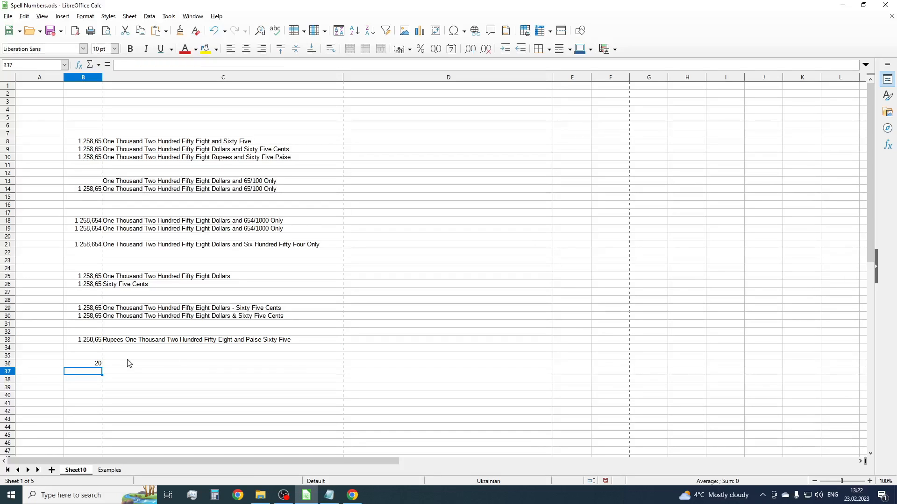
Check C36's Dollar/Cent formula giving 'Twenty Dollars', then select B37
click(217, 363)
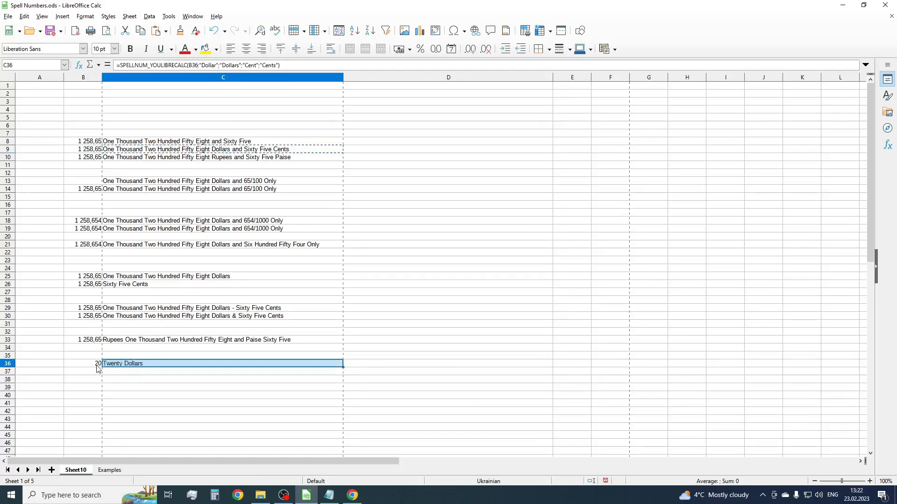
click(83, 371)
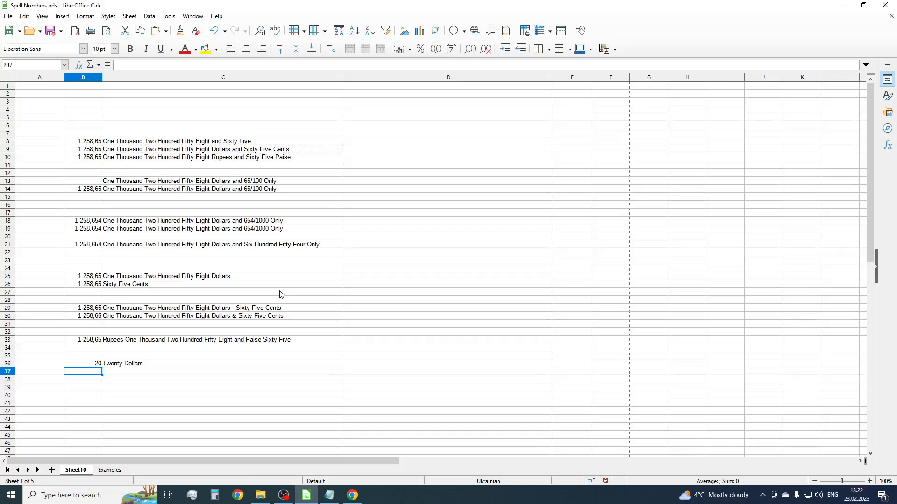
mouse_move(139, 374)
text(=SPELLNUM_YOULIBRECALC(B37;"Dollar";"Dollars";"Cent";"Cents";)
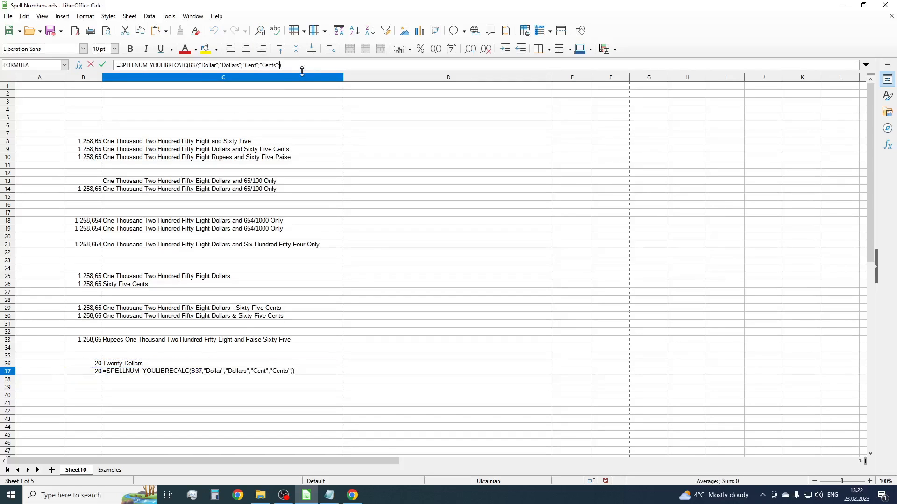
Add the ;0;0 zero-cents arguments to row 37's formula so 20 reads 'Twenty Dollars and Zero Cents'
text(;0;0;)
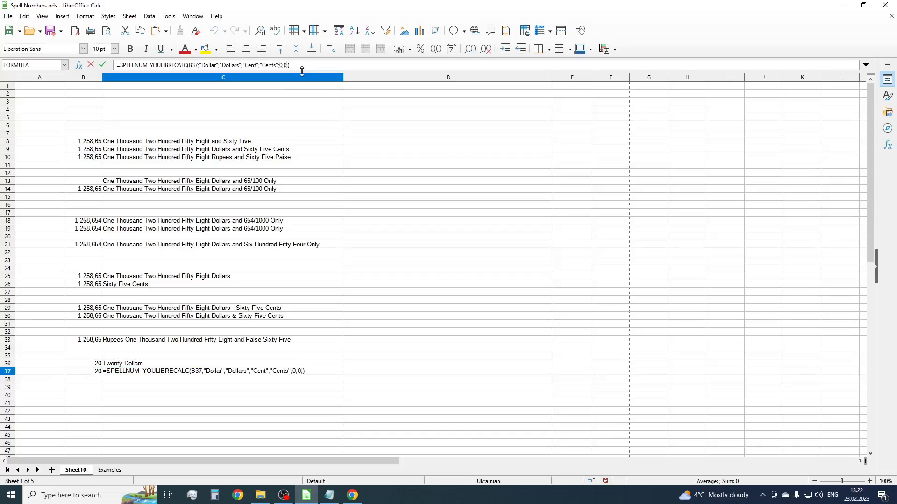
text(13=)
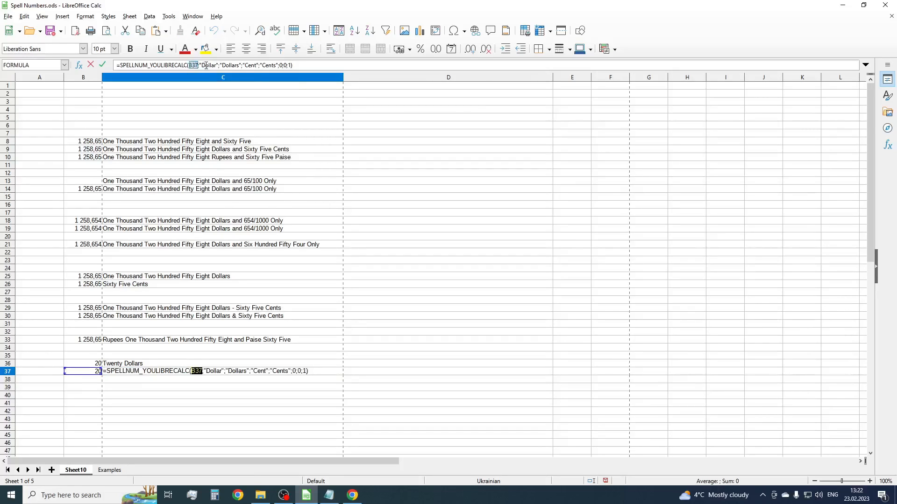
drag(200, 65, 269, 66)
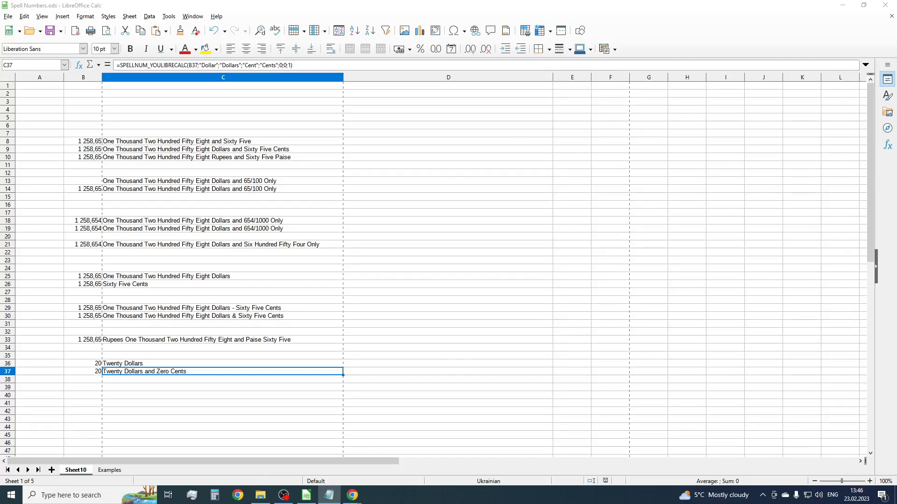
click(82, 149)
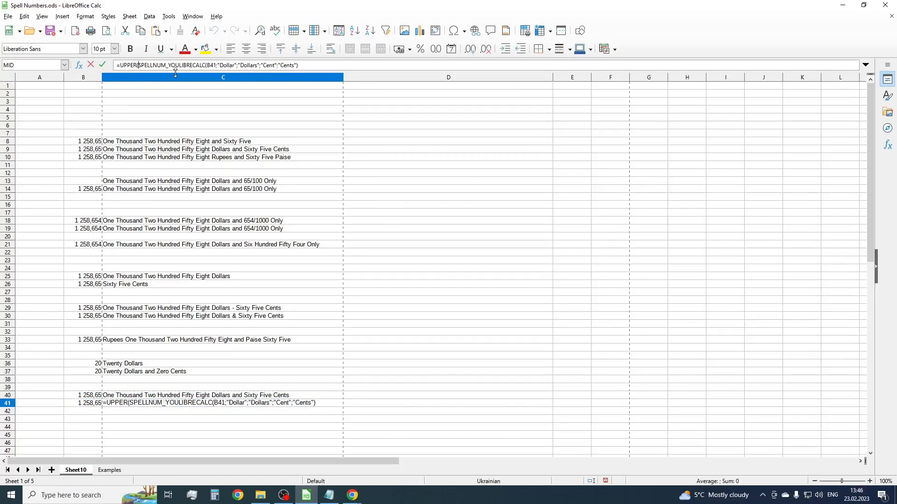
Close the UPPER/LOWER formula wrapper for the all-capitals and all-lowercase spellings
text())
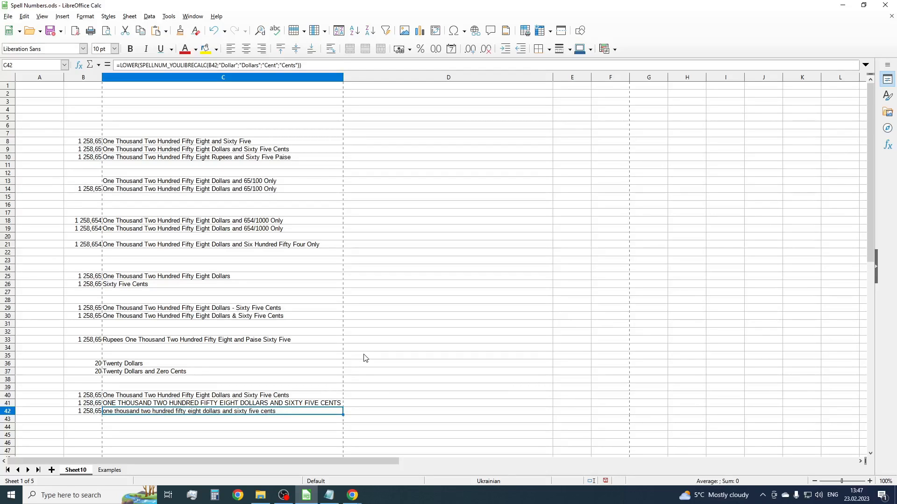
mouse_move(368, 347)
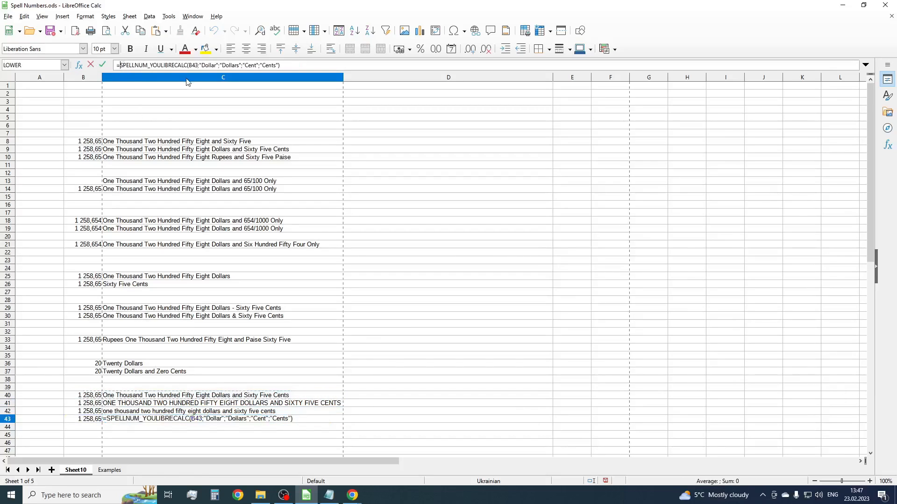
Enter C43's LEFT/MID(LOWER) sentence-case SPELLNUM formula for B43, then open the Examples sheet
text(LEFT()
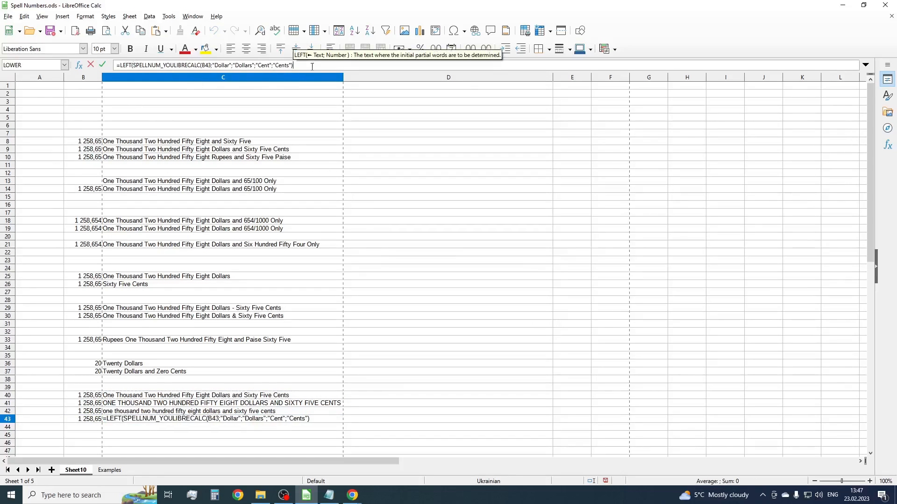
text()&)
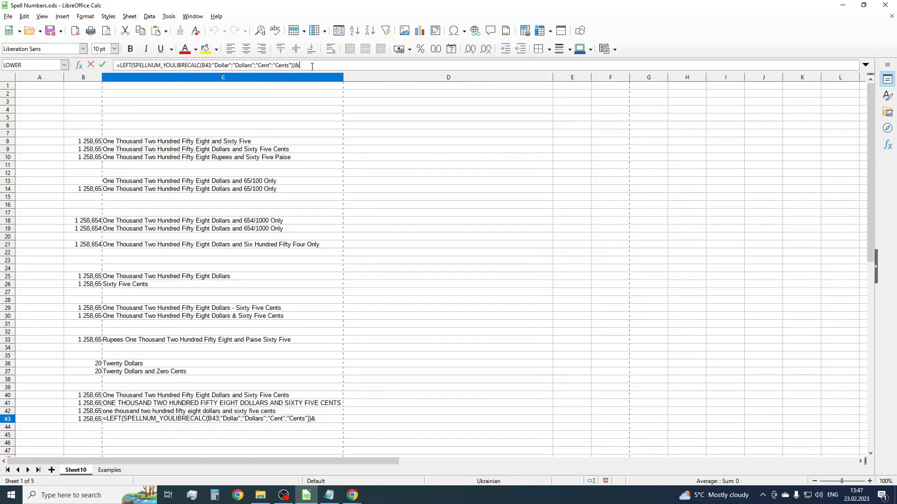
text(MID()
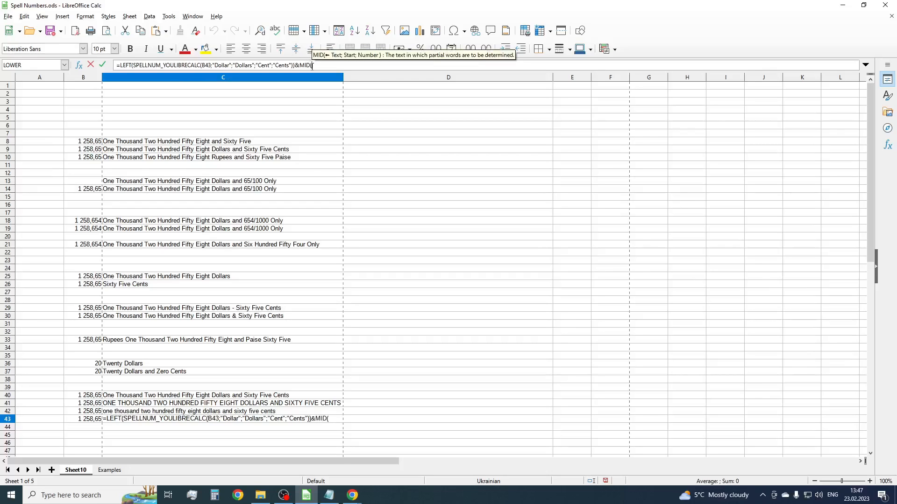
text(LOWER()
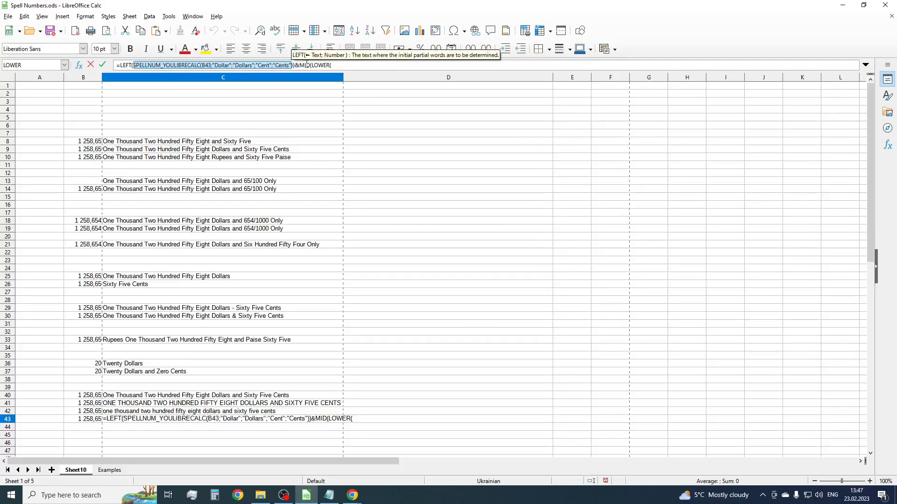
mouse_move(320, 72)
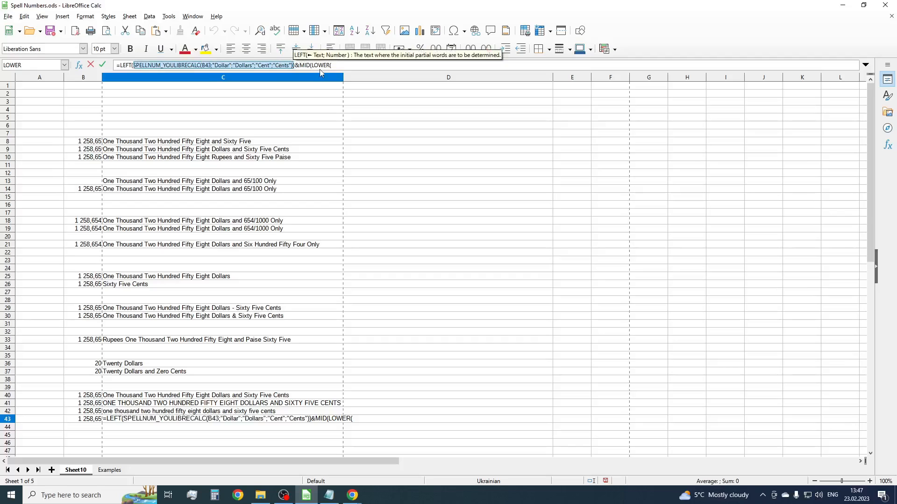
text(SPELLNUM_YOULIBRECALC(B43;"Dollar";"Dollars";"Cent";"Cents"))
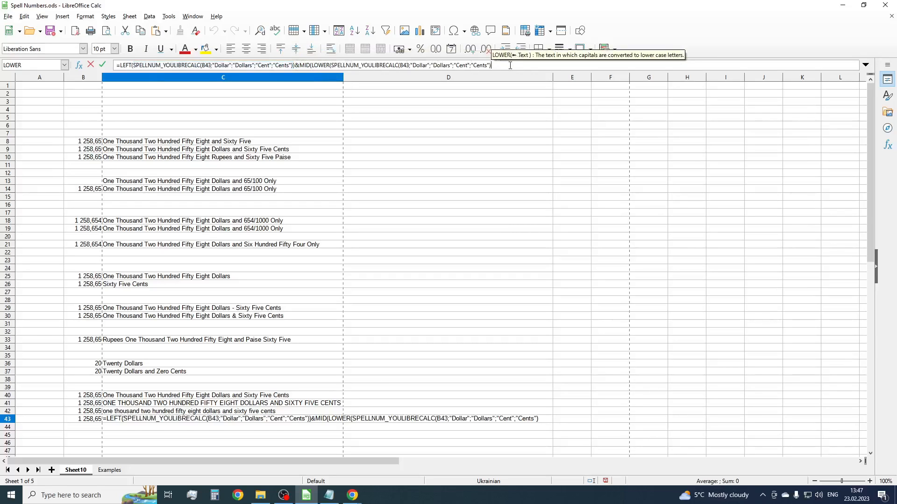
text())
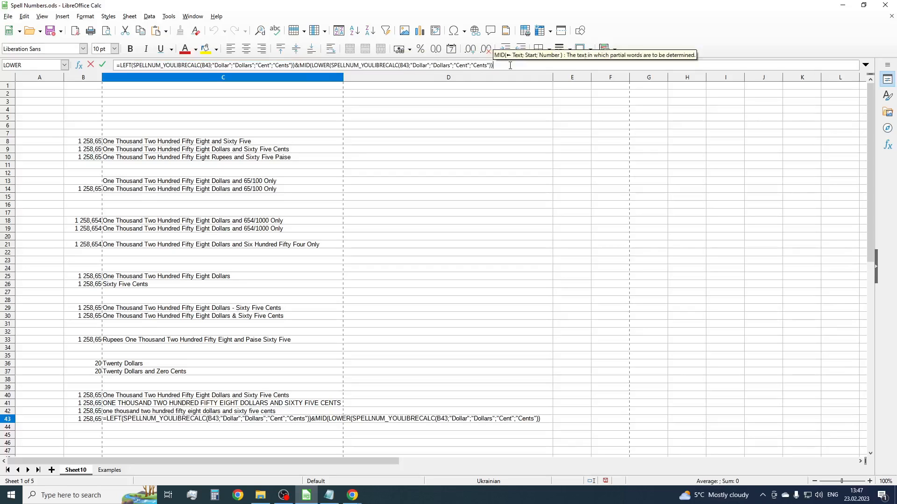
text(;2)
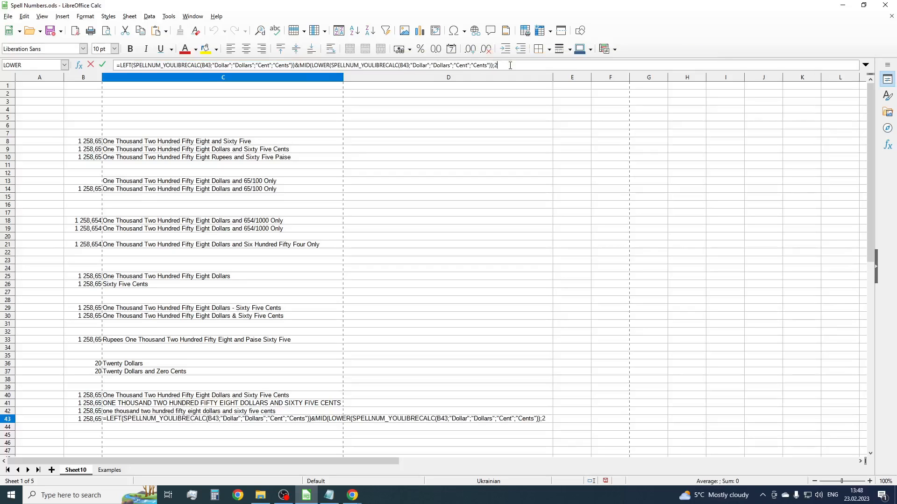
text(000)
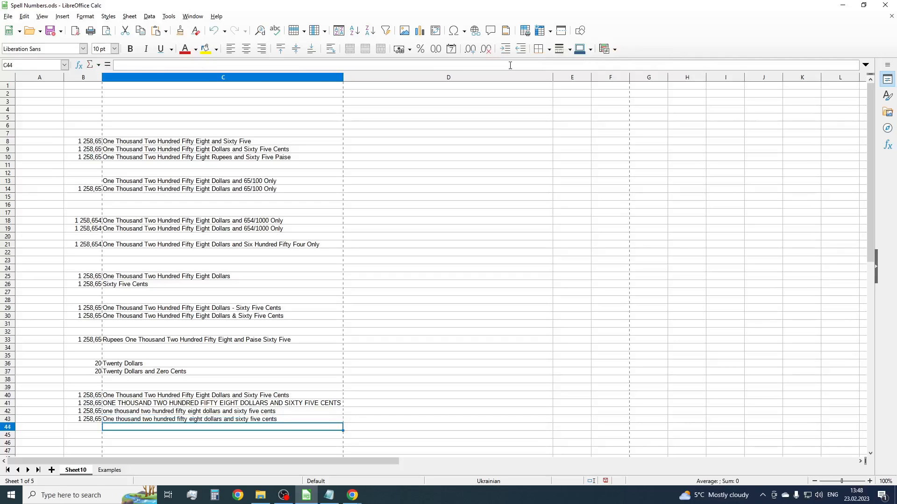
click(222, 419)
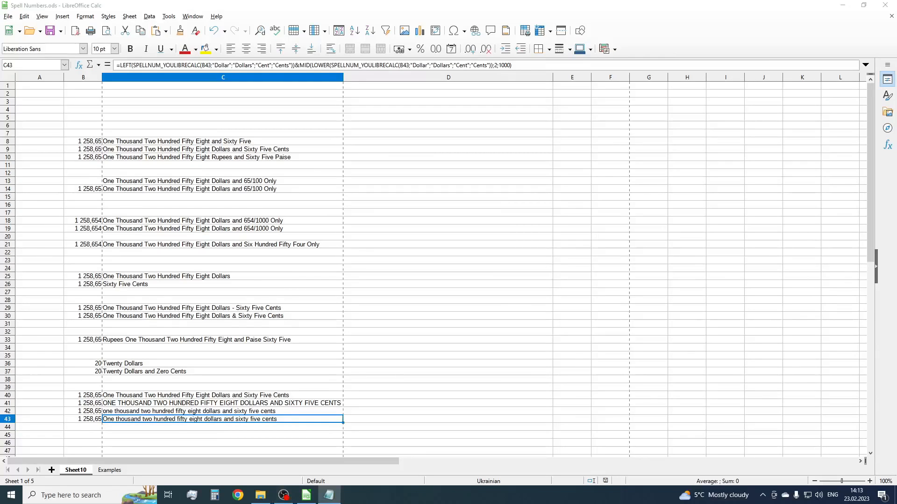
click(110, 470)
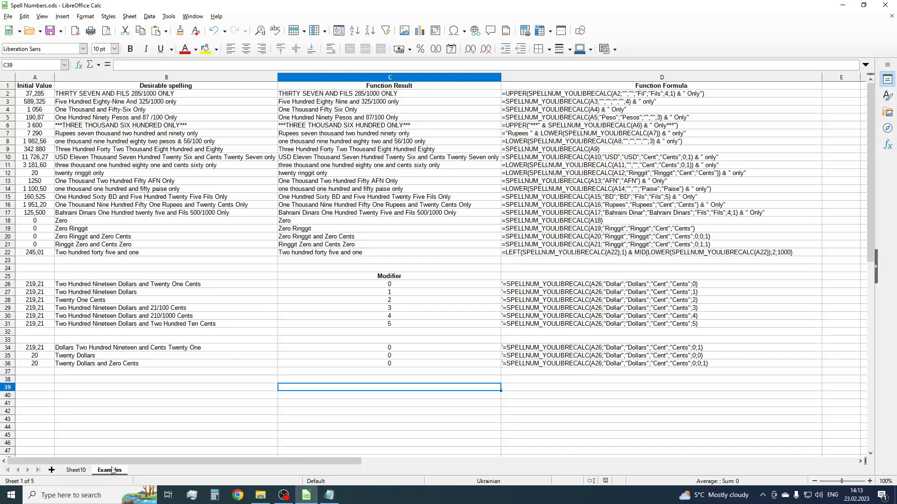